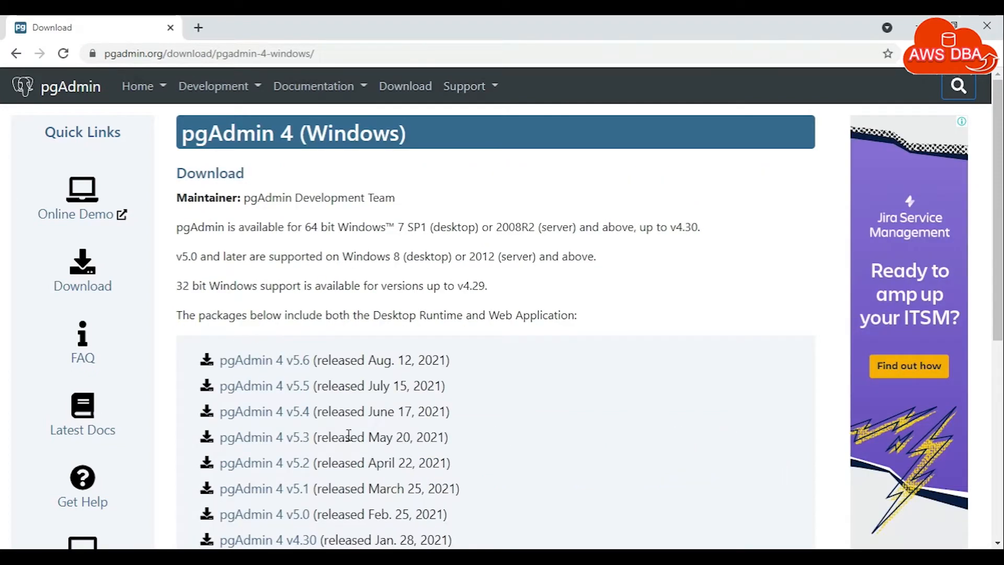
{"action": "mouse_move", "coordinate": [323, 306]}
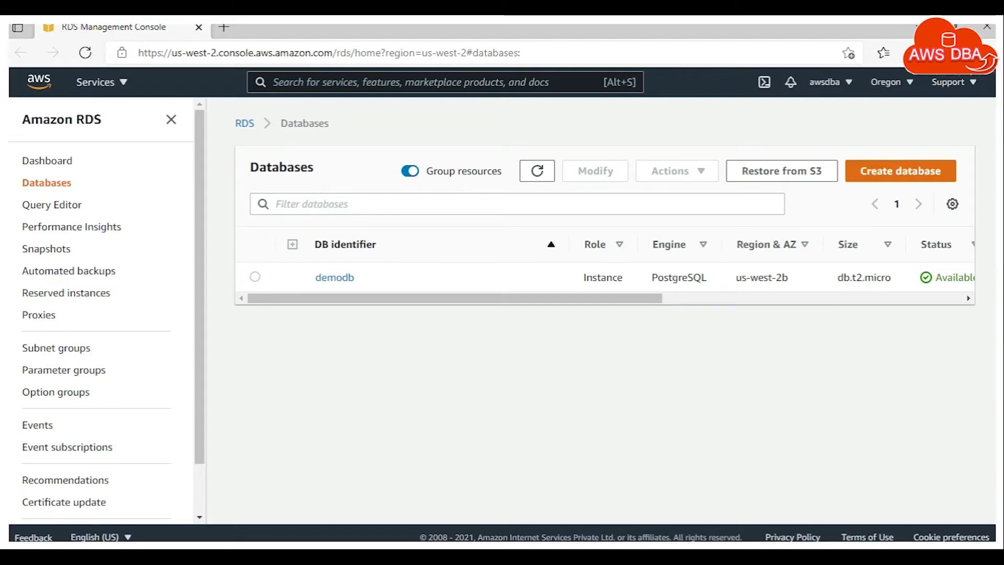
{"action": "mouse_move", "coordinate": [122, 107]}
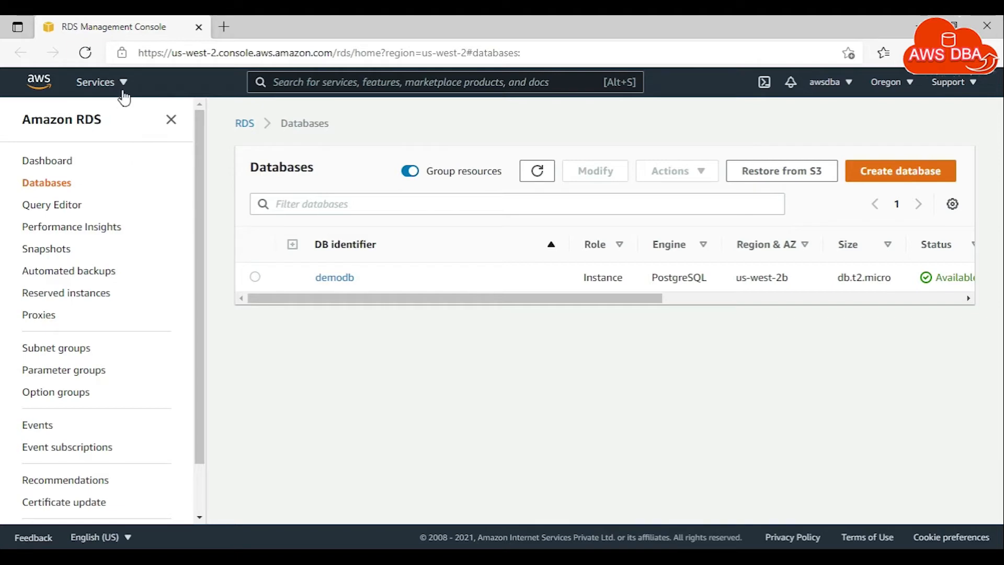
Switch from RDS to the VPC service while staying in the US West (Oregon) region.
{"action": "left_click", "coordinate": [95, 82]}
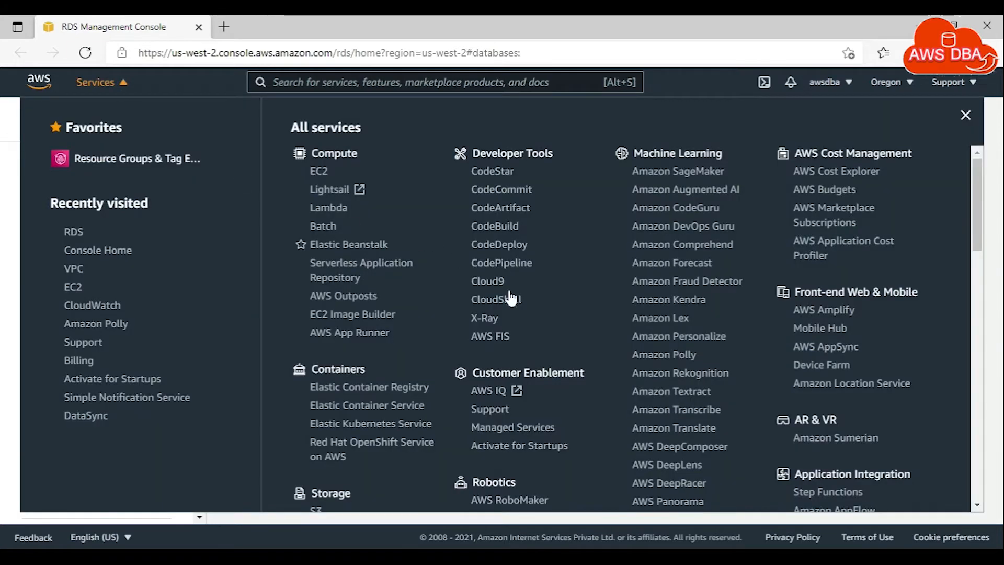
{"action": "scroll", "scroll_direction": "down", "scroll_amount": 3}
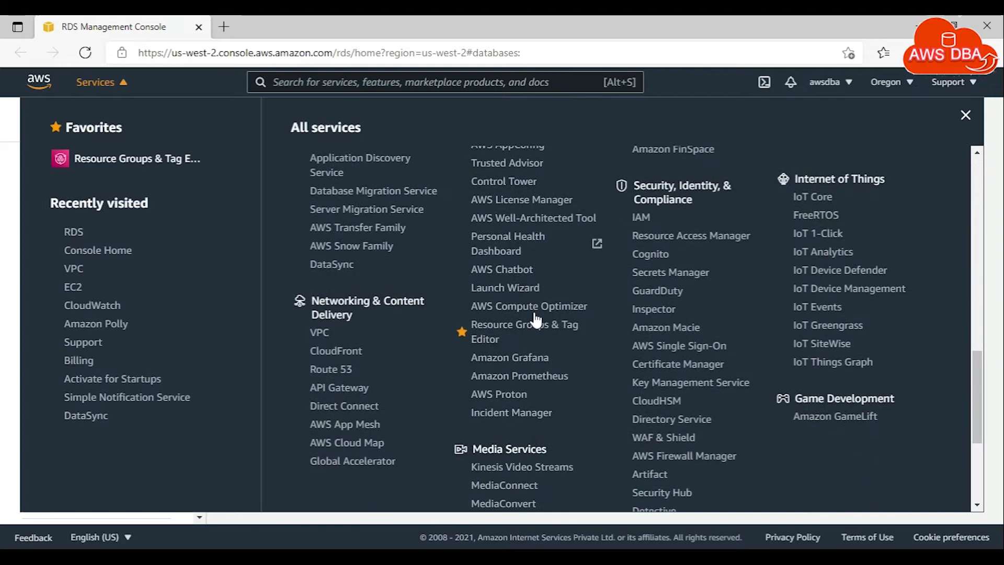
{"action": "left_click", "coordinate": [319, 332]}
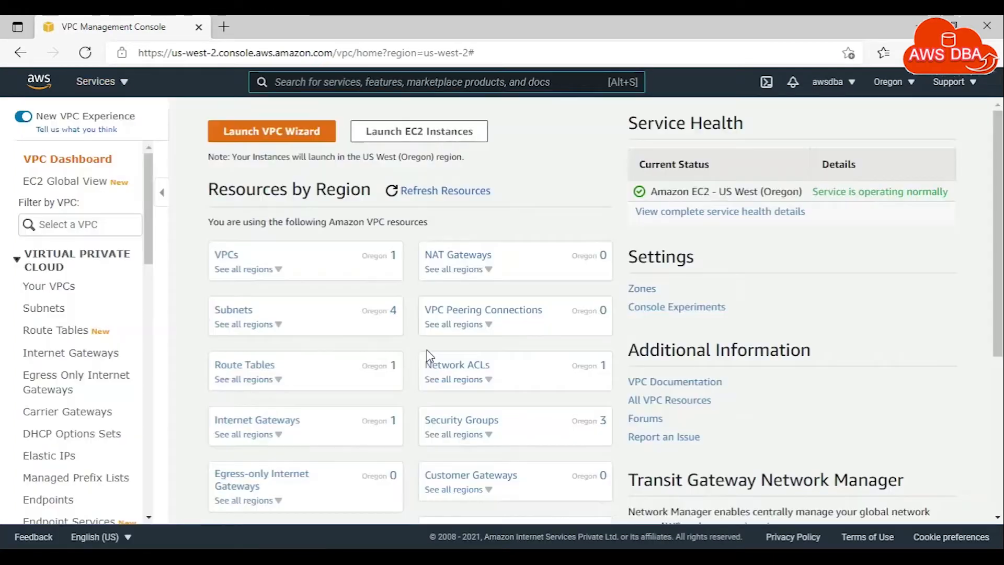
{"action": "mouse_move", "coordinate": [926, 132]}
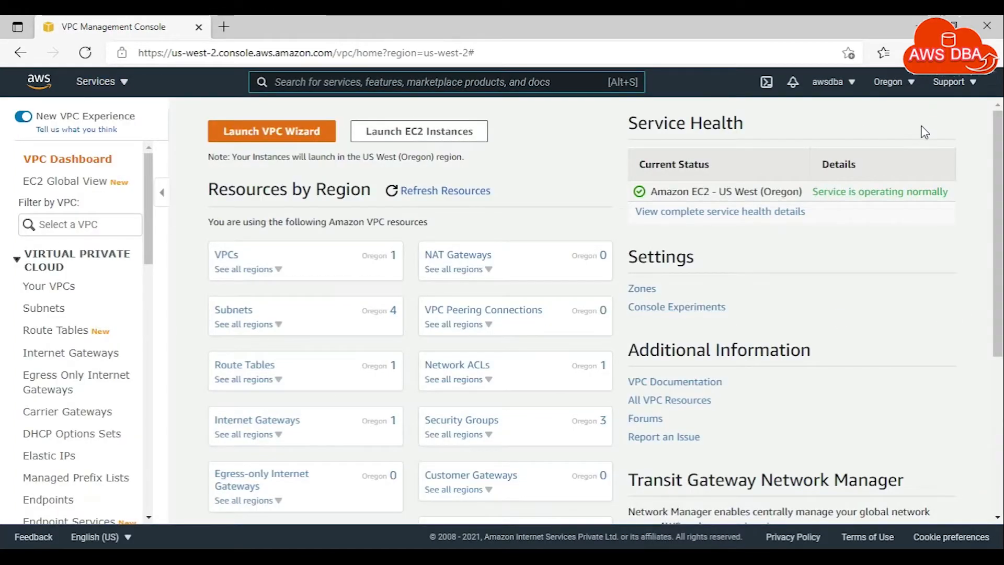
{"action": "left_click", "coordinate": [889, 82]}
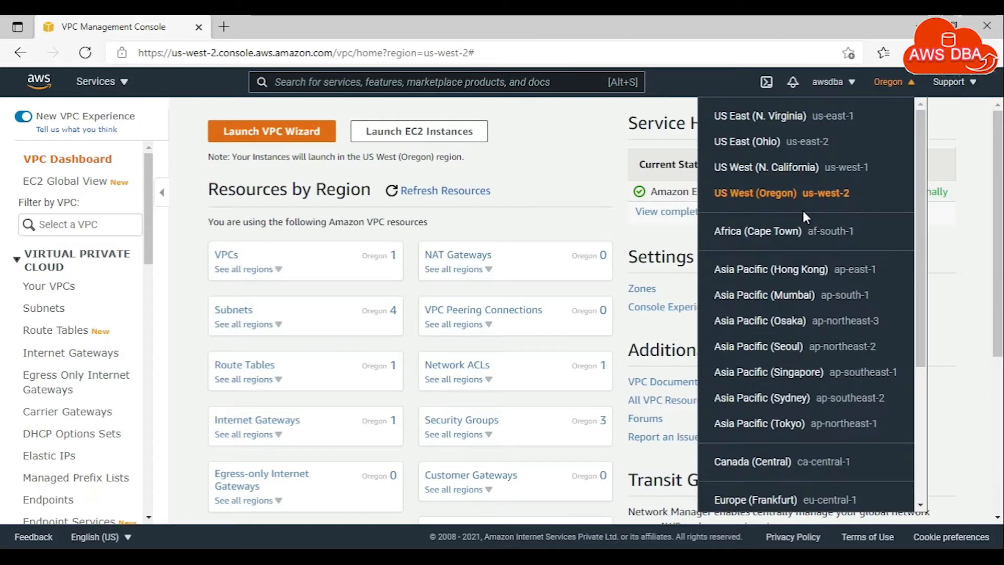
{"action": "mouse_move", "coordinate": [827, 196]}
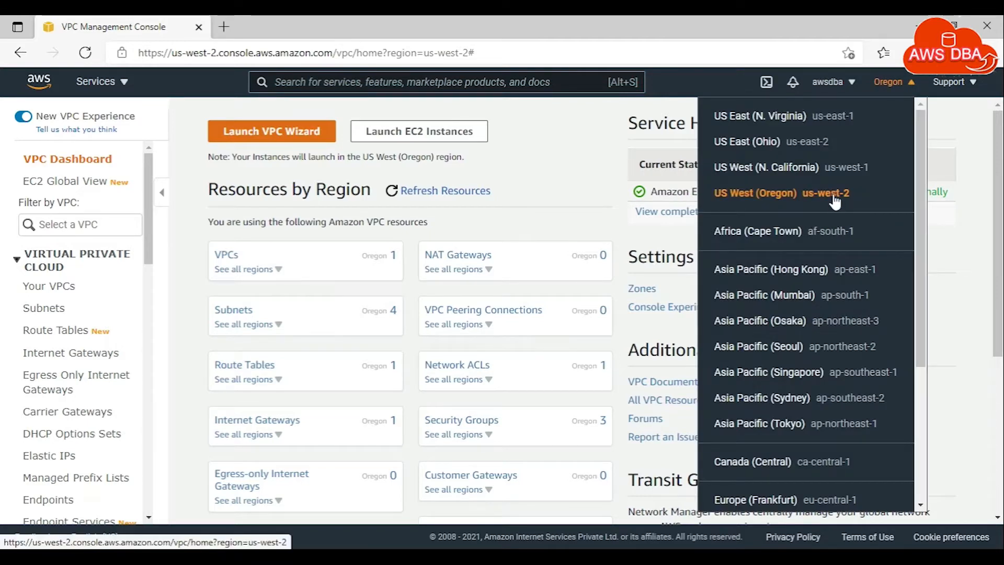
{"action": "left_click", "coordinate": [782, 192]}
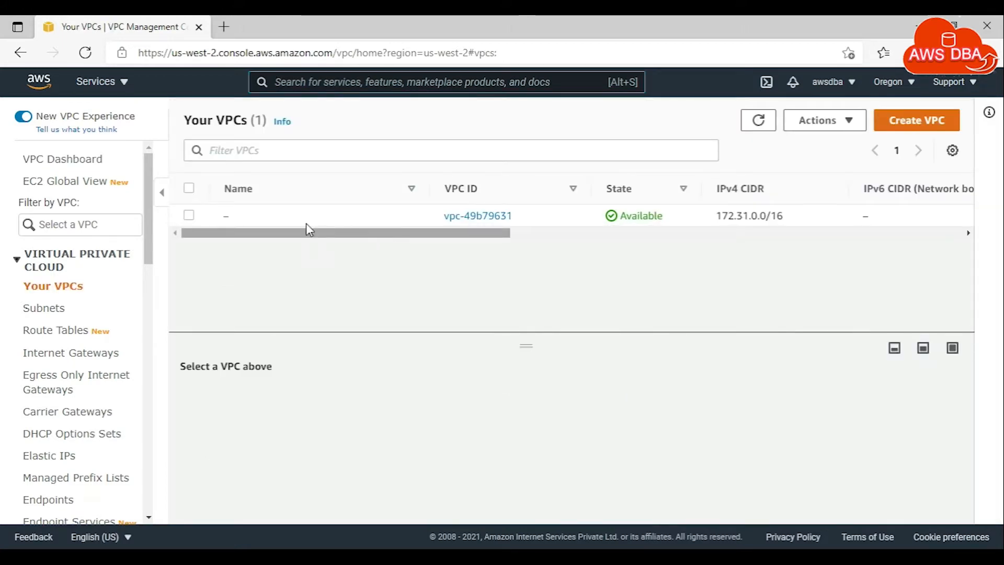
Review the subnets and existing security groups, then begin a new security group.
{"action": "left_click", "coordinate": [44, 308]}
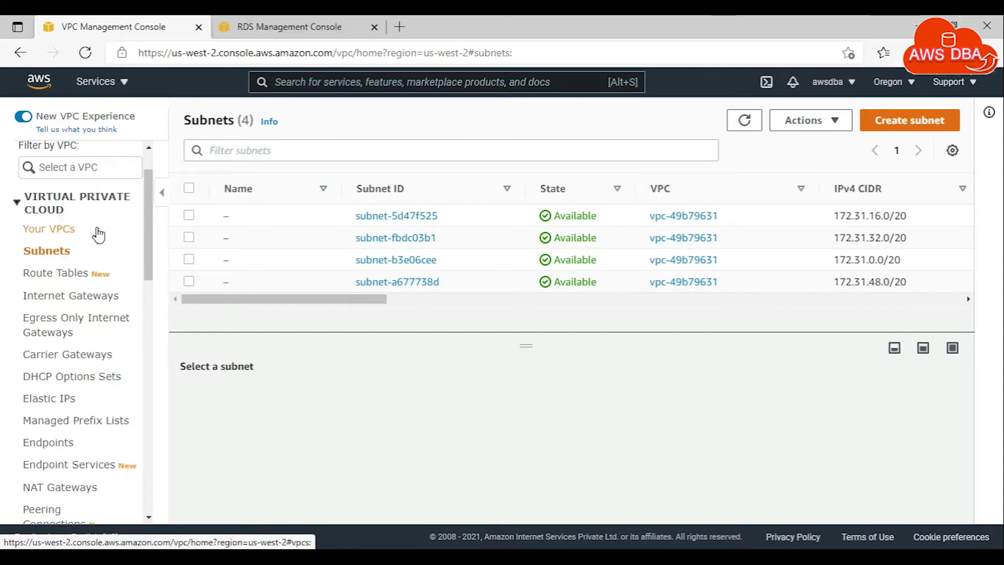
{"action": "left_click", "coordinate": [69, 245]}
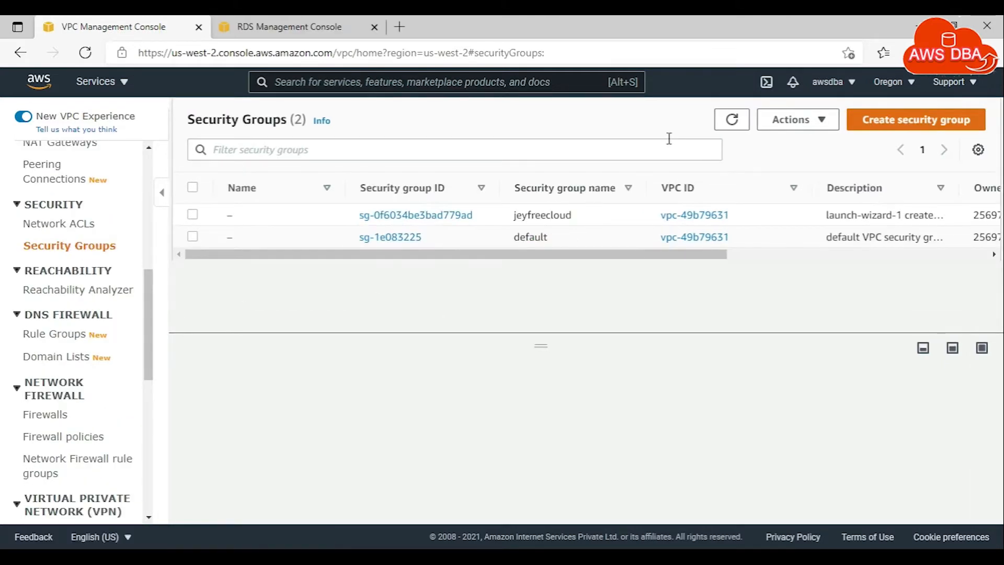
{"action": "left_click", "coordinate": [914, 119]}
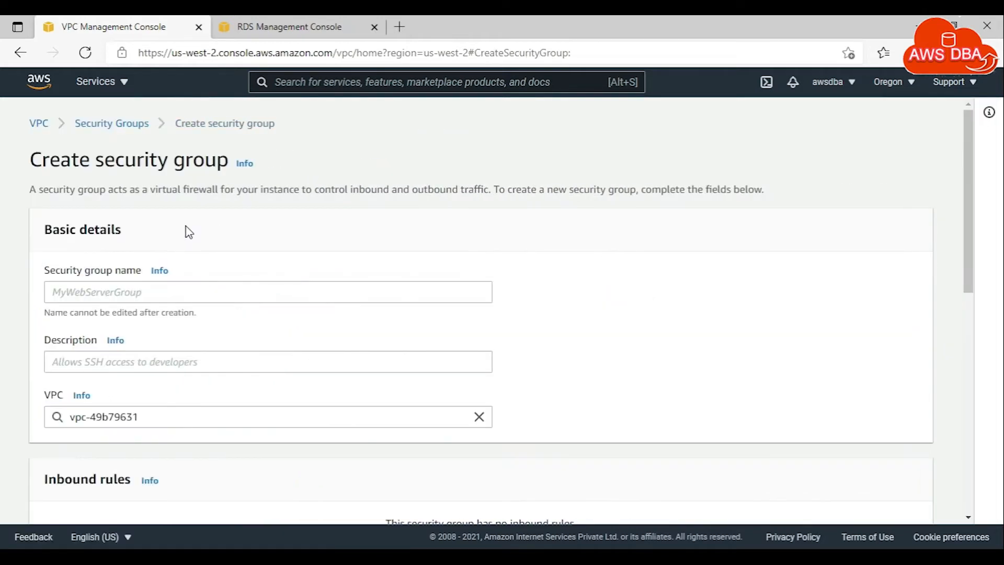
{"action": "mouse_move", "coordinate": [45, 235]}
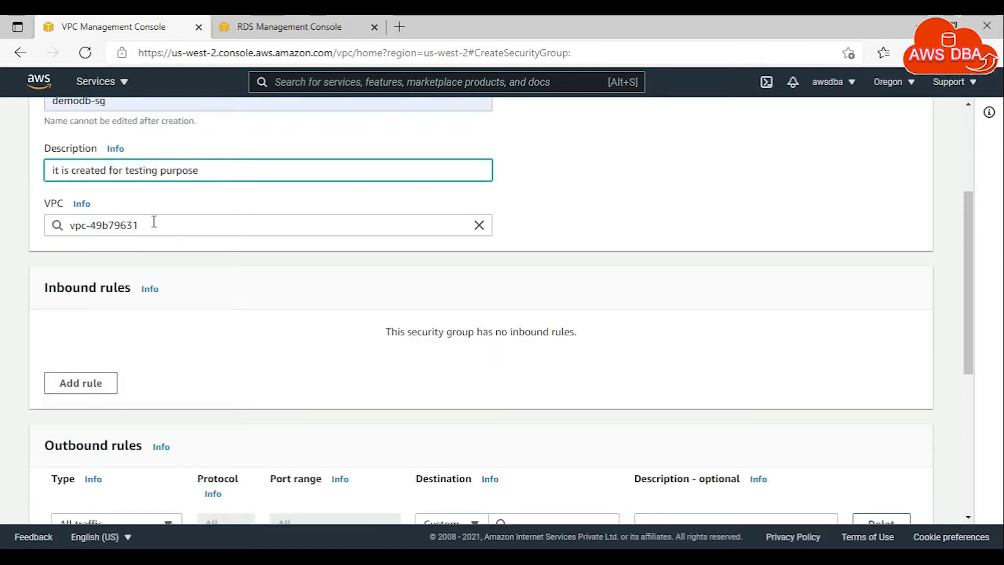
Add an inbound rule of type PostgreSQL on port 5432.
{"action": "scroll", "scroll_direction": "down", "scroll_amount": 3}
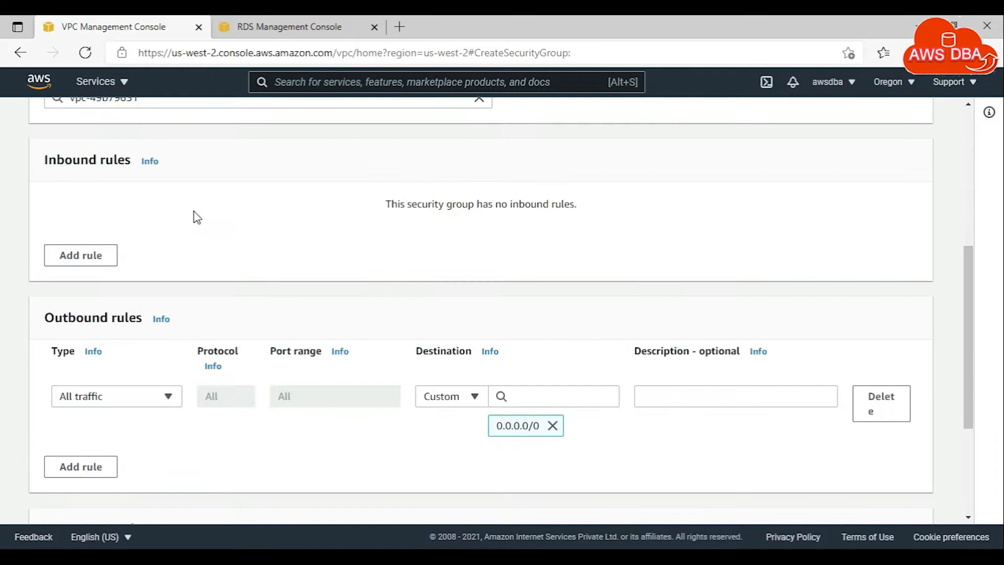
{"action": "left_click", "coordinate": [80, 255]}
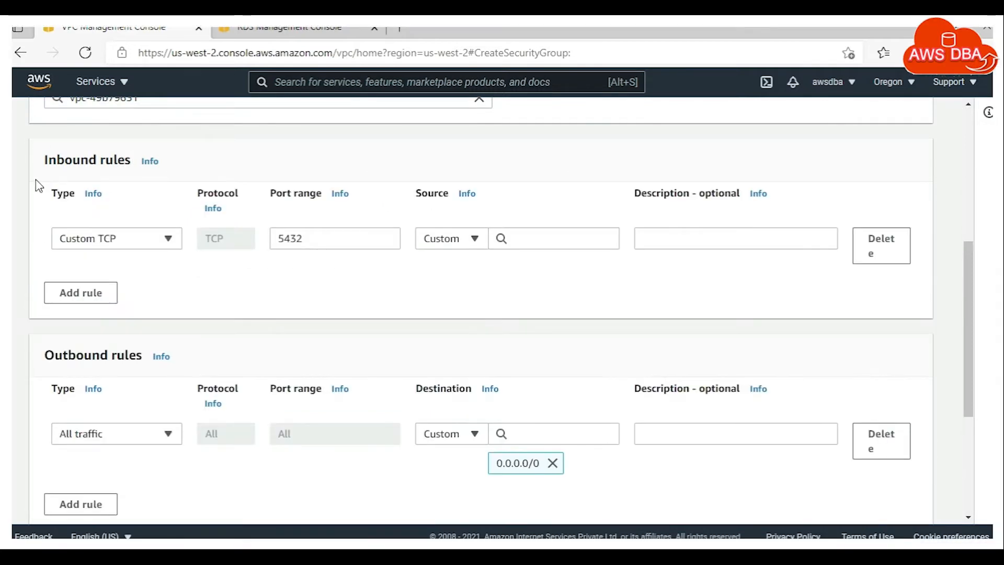
{"action": "left_click", "coordinate": [116, 238]}
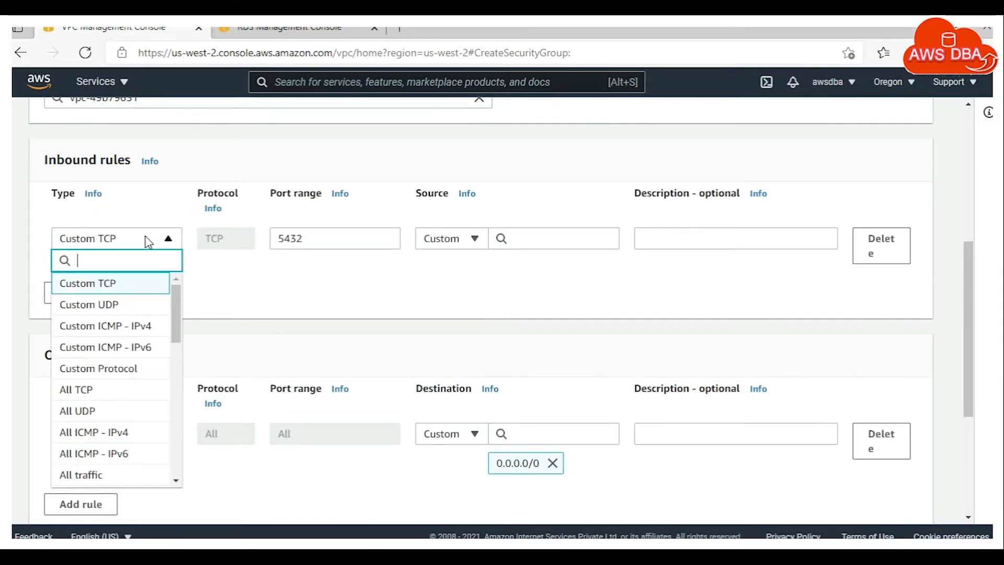
{"action": "type", "text": "post"}
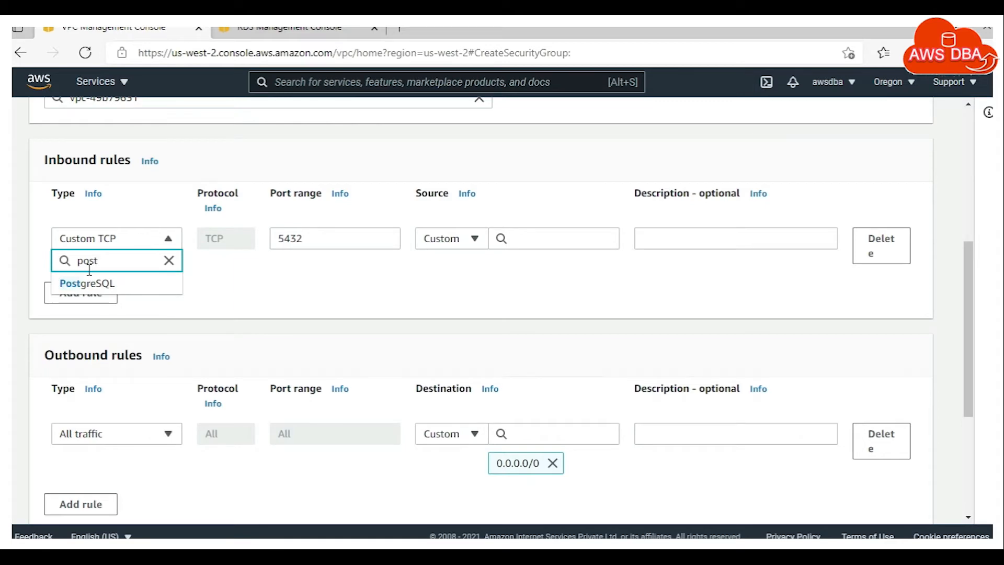
{"action": "left_click", "coordinate": [87, 283]}
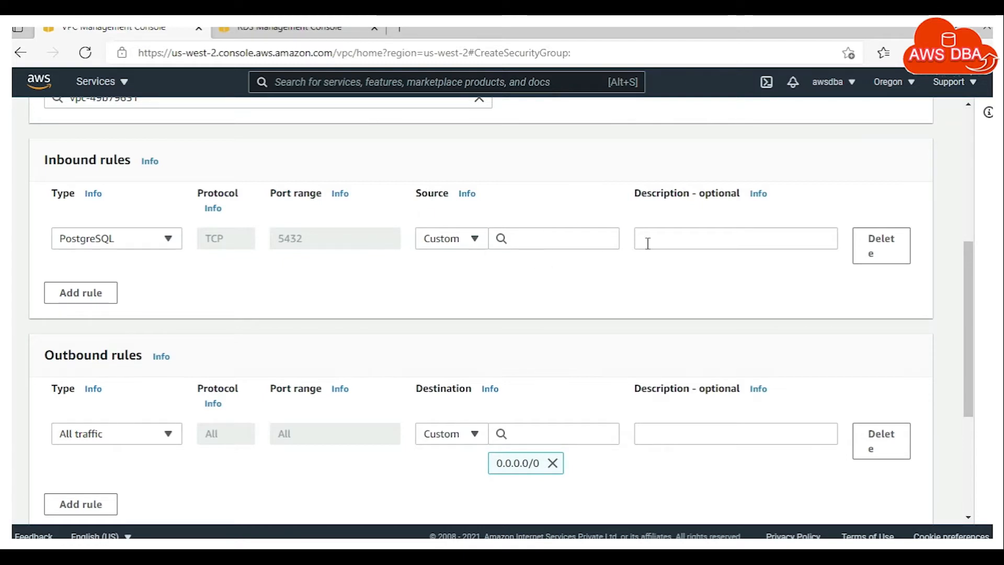
Set the rule's source to Anywhere-IPv4 (0.0.0.0/0).
{"action": "left_click", "coordinate": [554, 238]}
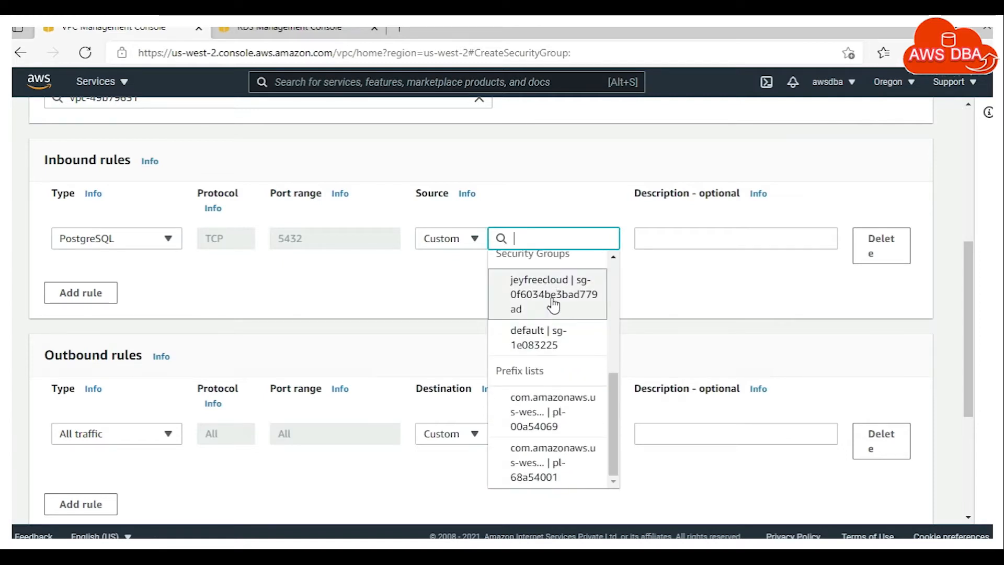
{"action": "left_click", "coordinate": [451, 238]}
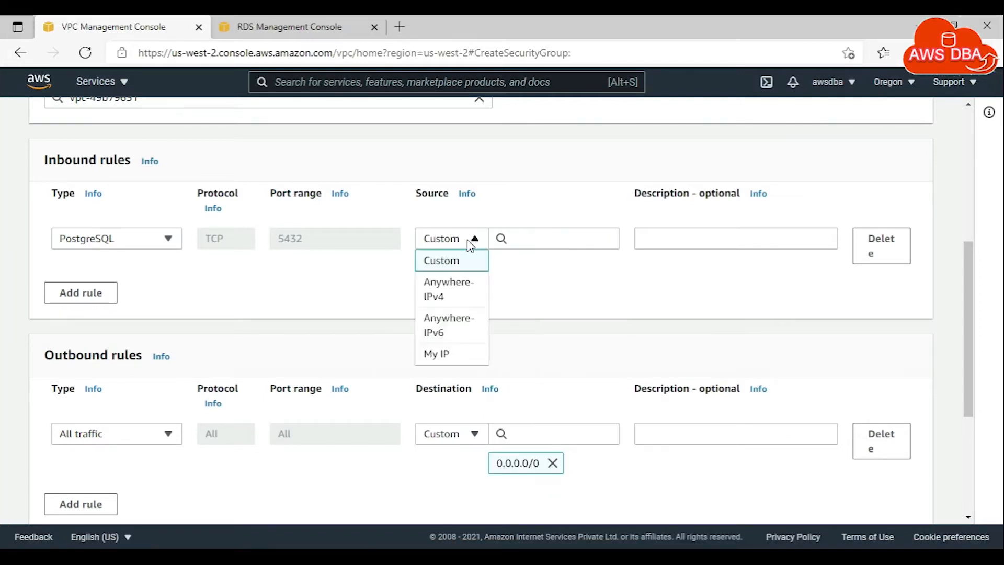
{"action": "mouse_move", "coordinate": [448, 288]}
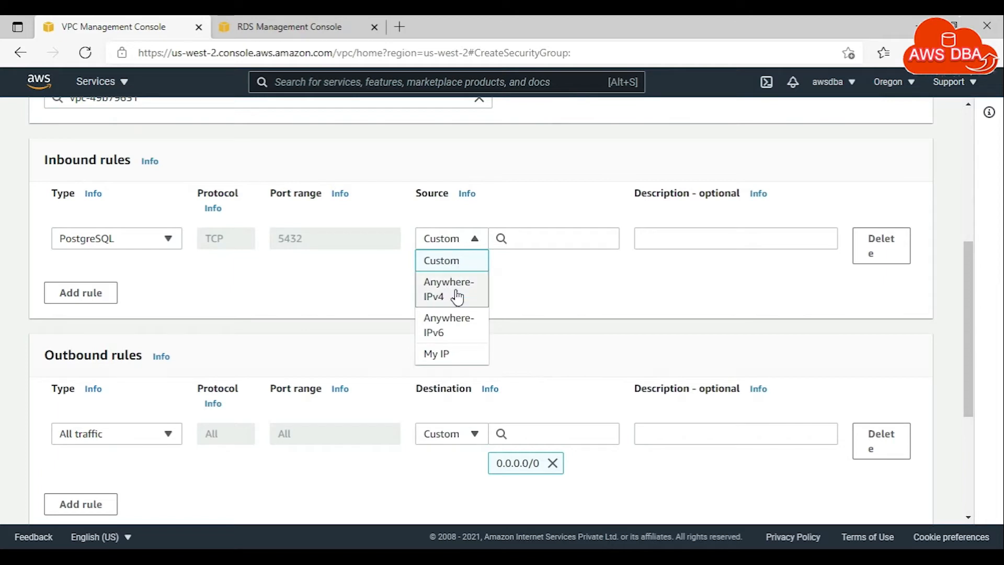
{"action": "mouse_move", "coordinate": [436, 354]}
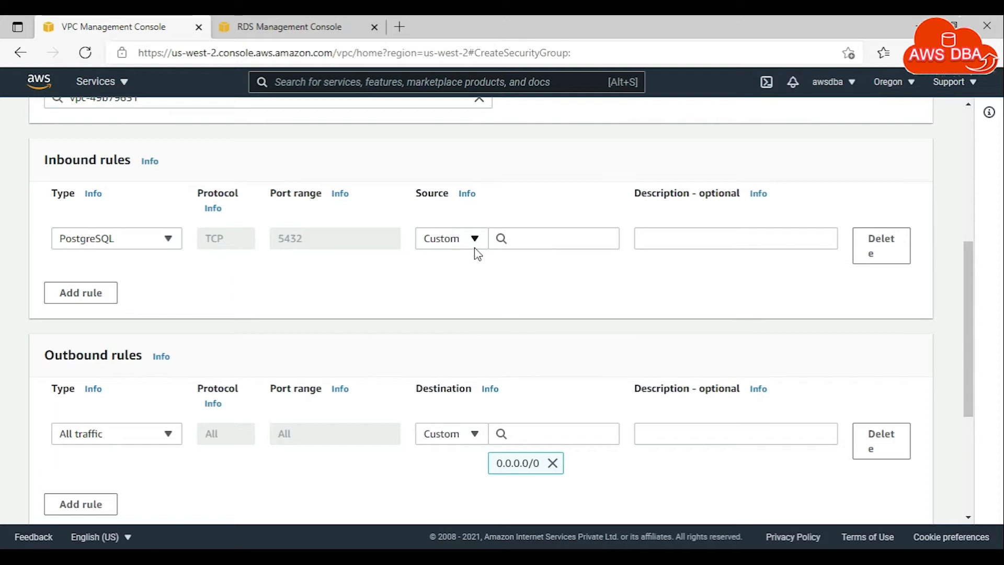
{"action": "left_click", "coordinate": [452, 239]}
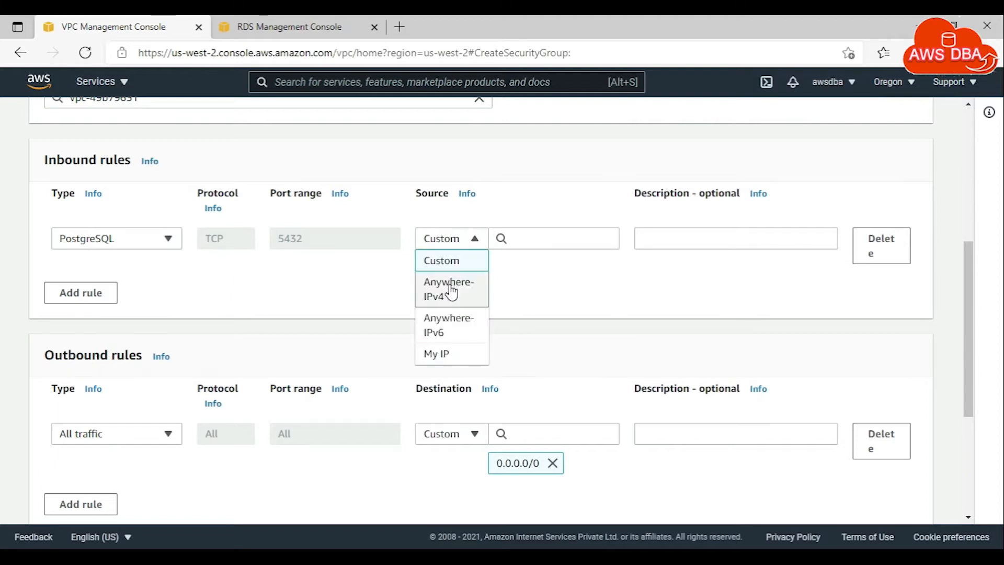
{"action": "left_click", "coordinate": [449, 289]}
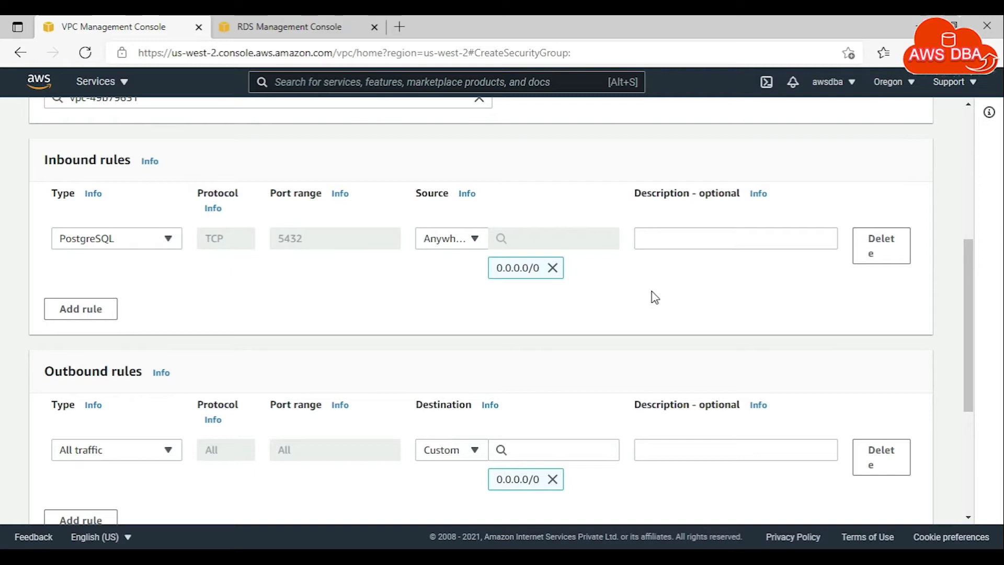
Review the outbound rule allowing all traffic to 0.0.0.0/0 and the empty tags section.
{"action": "scroll", "scroll_direction": "down", "scroll_amount": 3}
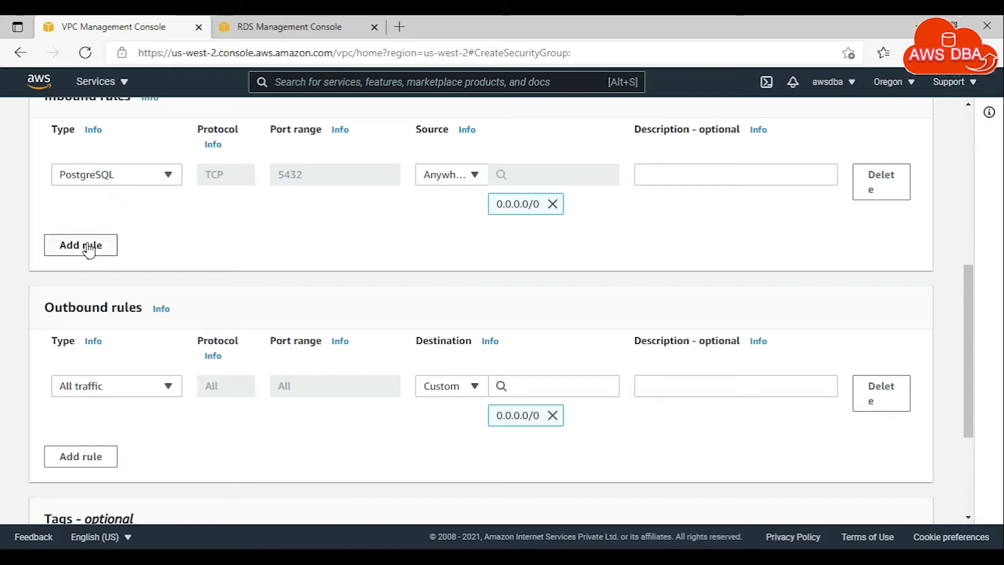
{"action": "mouse_move", "coordinate": [174, 143]}
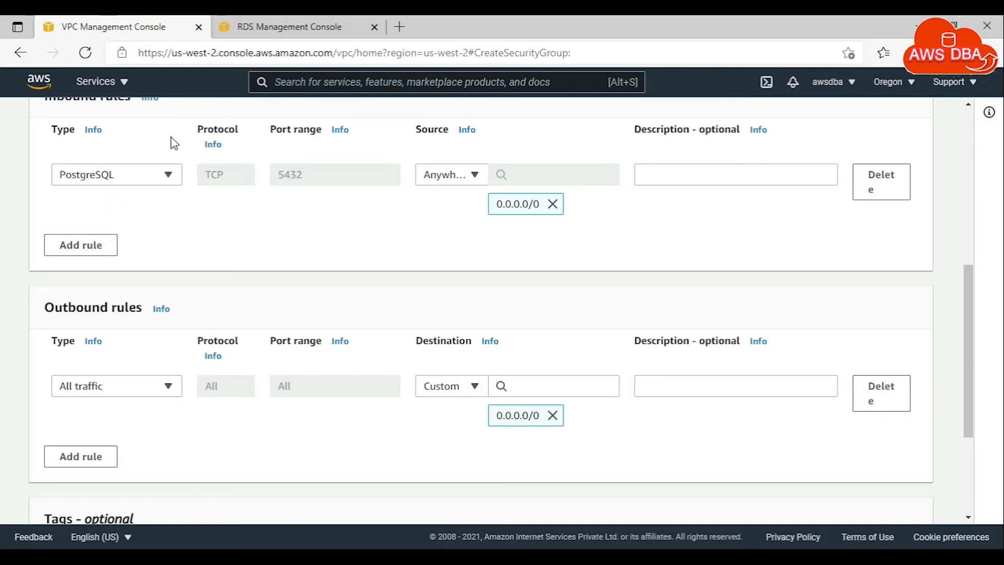
{"action": "scroll", "scroll_direction": "down", "scroll_amount": 3}
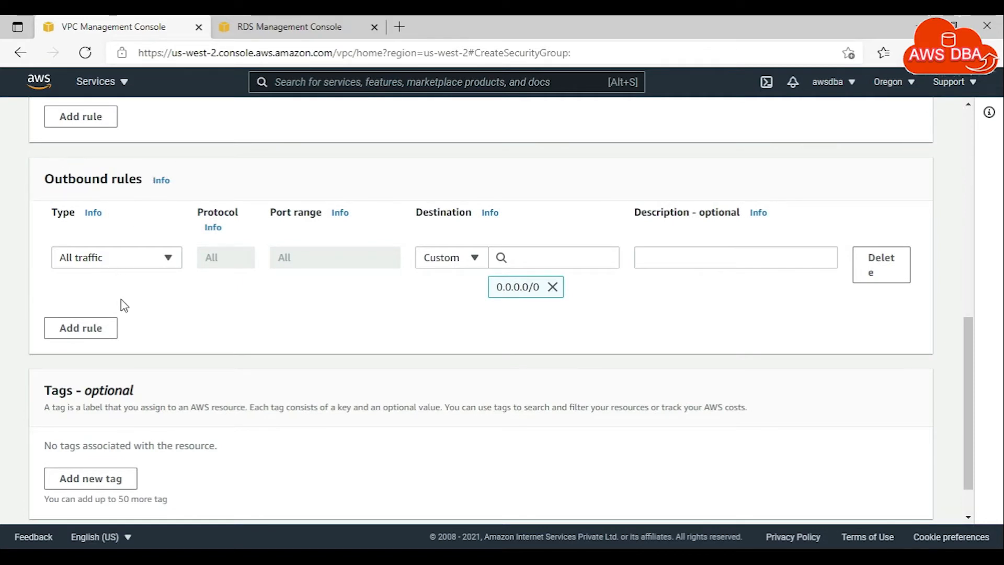
{"action": "mouse_move", "coordinate": [161, 324]}
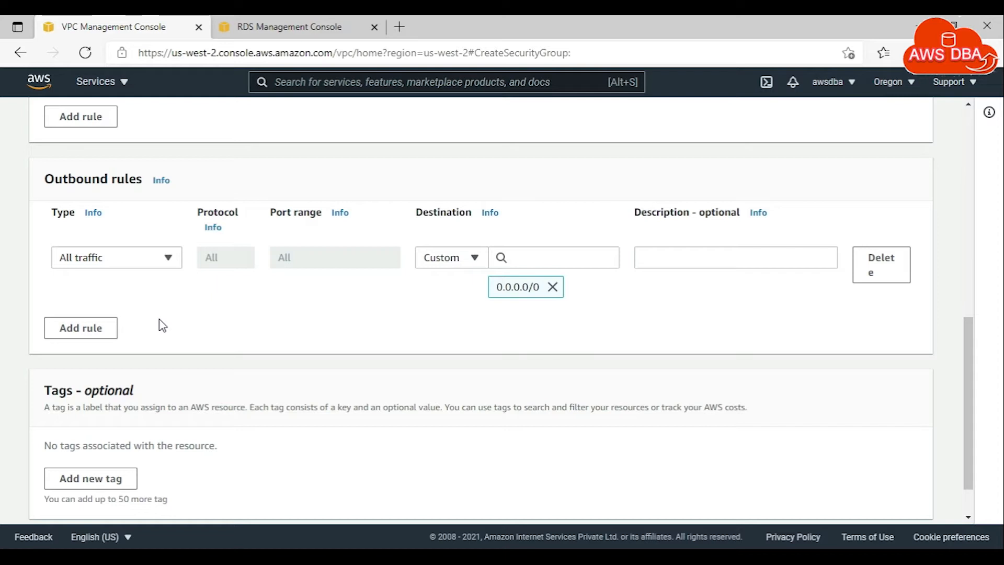
{"action": "mouse_move", "coordinate": [296, 266]}
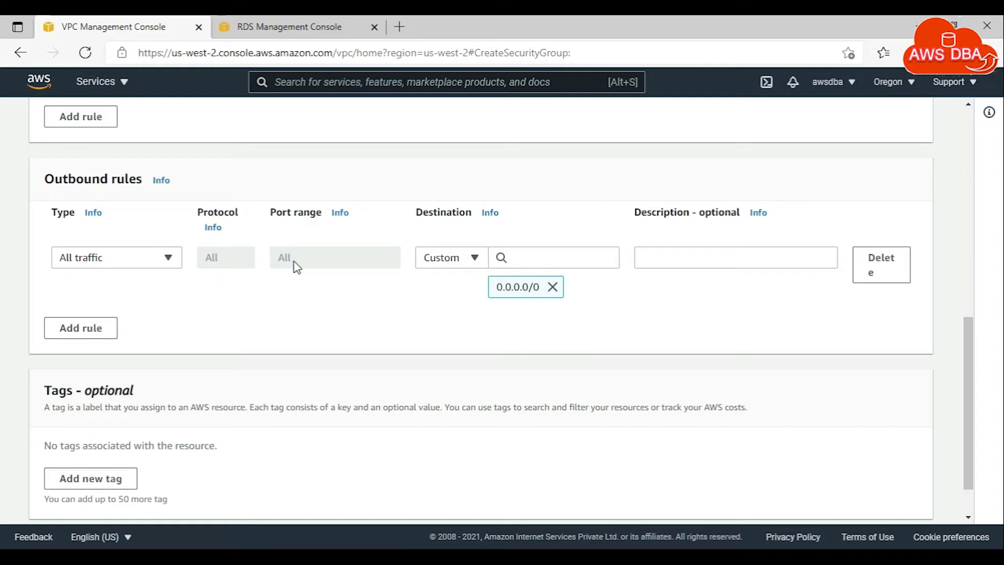
{"action": "mouse_move", "coordinate": [208, 235]}
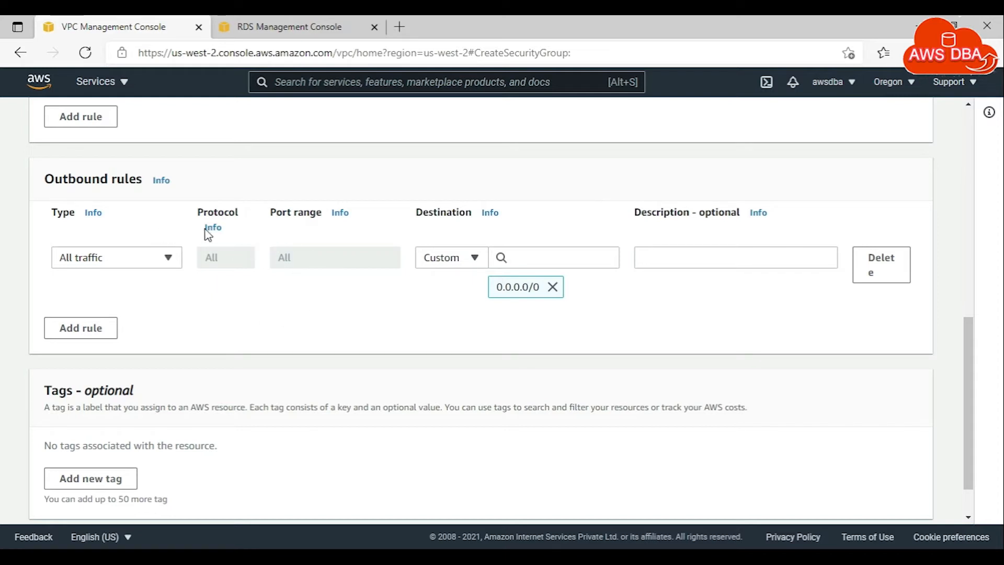
{"action": "scroll", "scroll_direction": "down", "scroll_amount": 3}
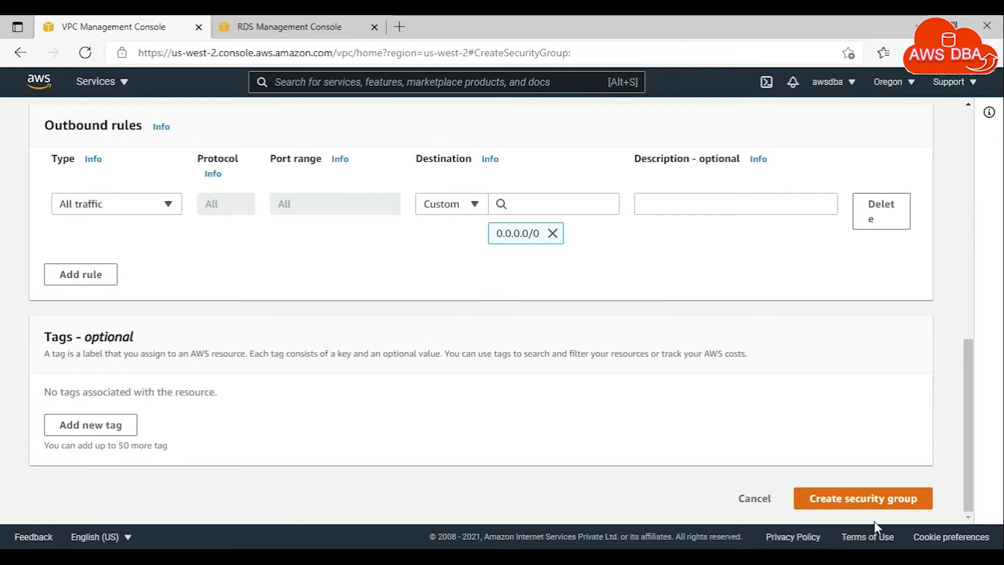
Create the demodb-sg security group with its one inbound and one outbound rule.
{"action": "left_click", "coordinate": [862, 498]}
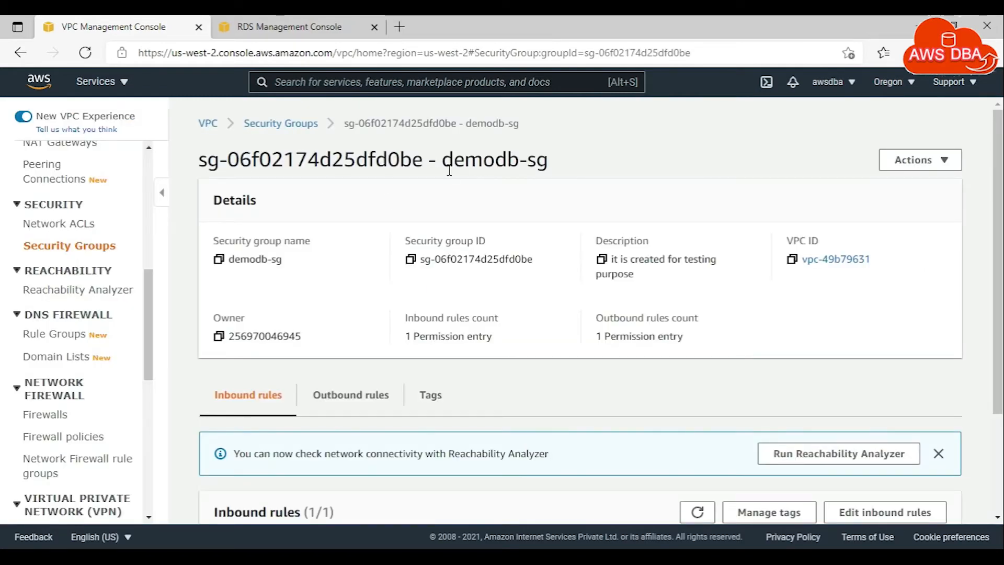
{"action": "mouse_move", "coordinate": [555, 195]}
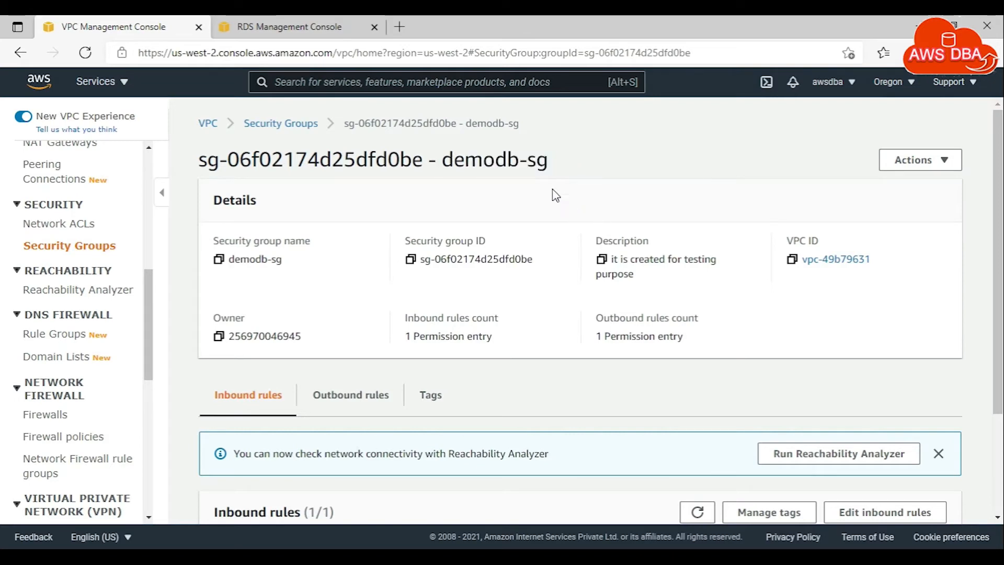
{"action": "mouse_move", "coordinate": [540, 260]}
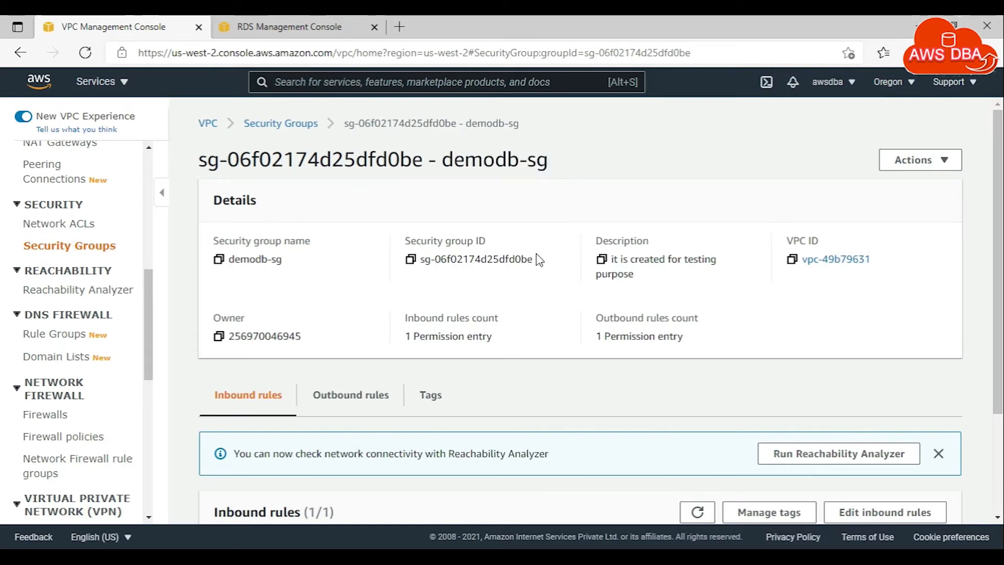
{"action": "mouse_move", "coordinate": [461, 232]}
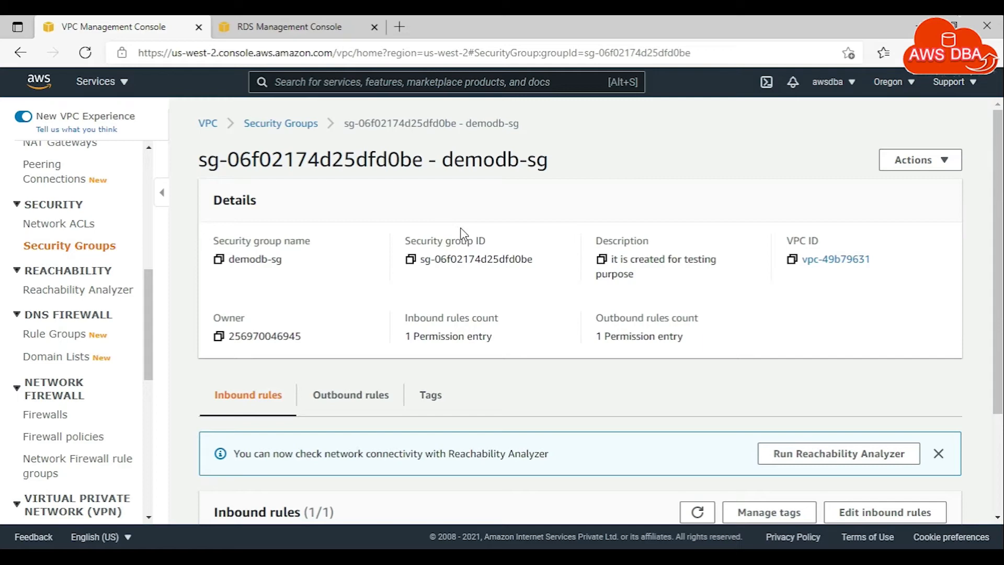
{"action": "mouse_move", "coordinate": [588, 255]}
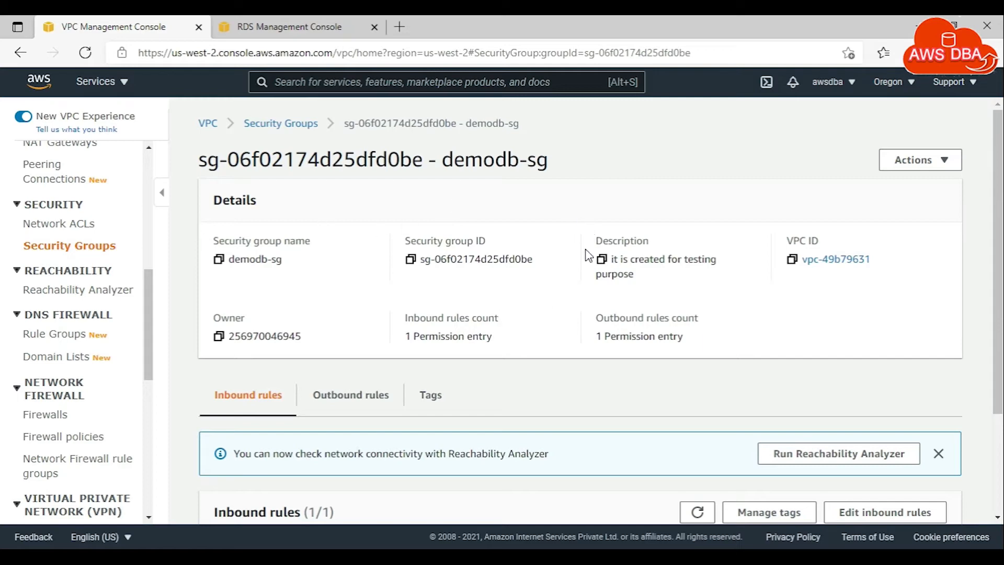
{"action": "left_click", "coordinate": [96, 82]}
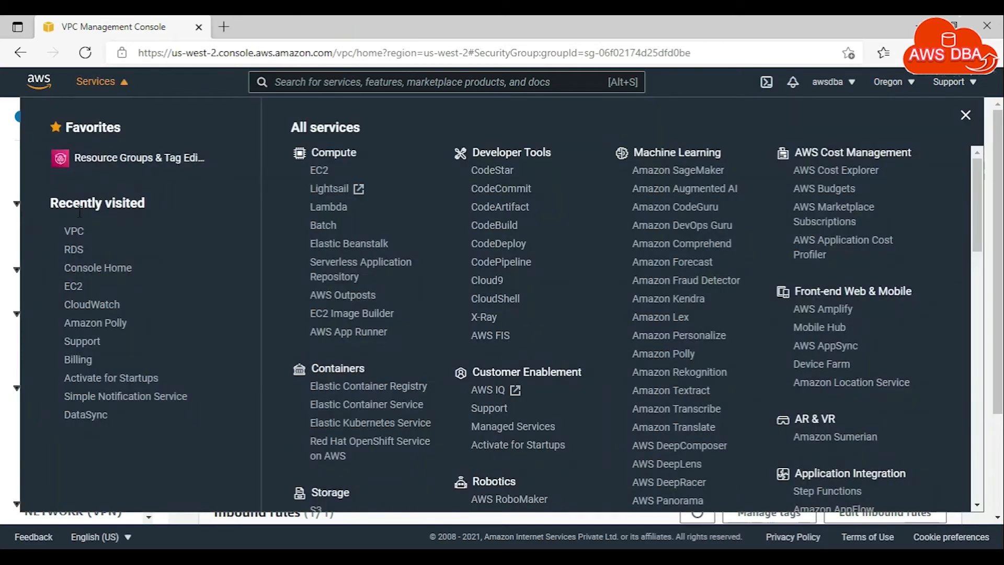
Go to RDS Databases and start modifying the demodb PostgreSQL instance.
{"action": "left_click", "coordinate": [74, 250]}
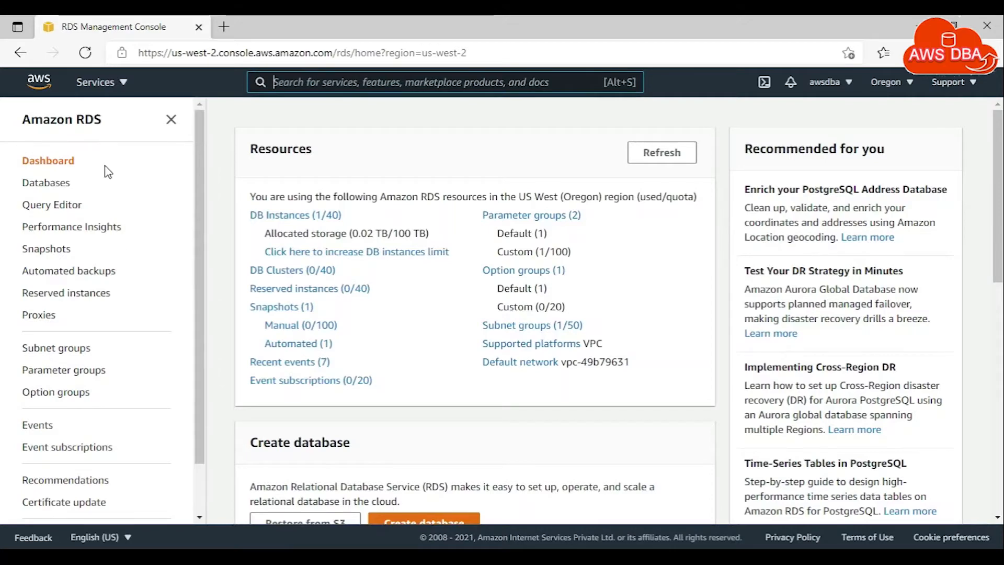
{"action": "left_click", "coordinate": [46, 182]}
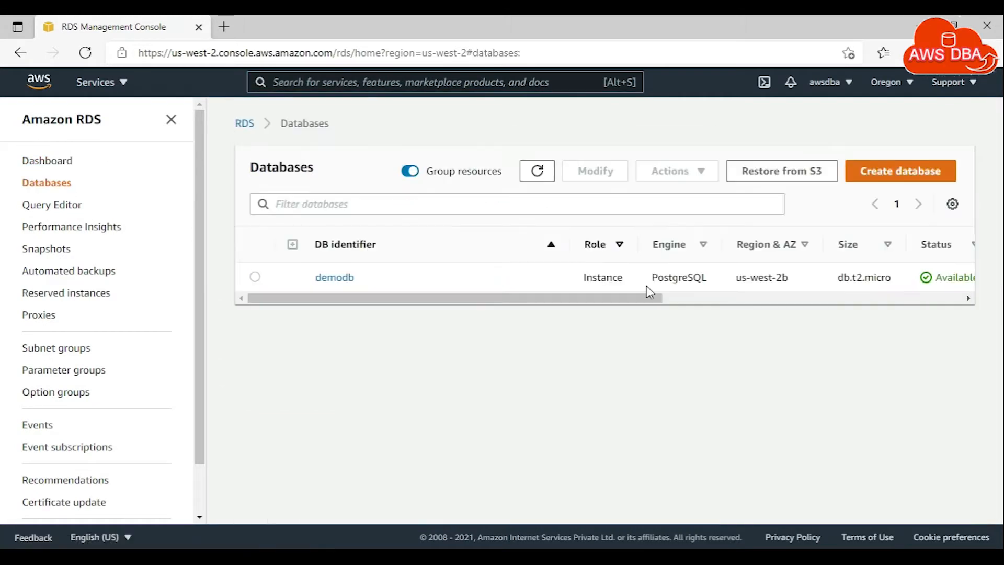
{"action": "mouse_move", "coordinate": [334, 277]}
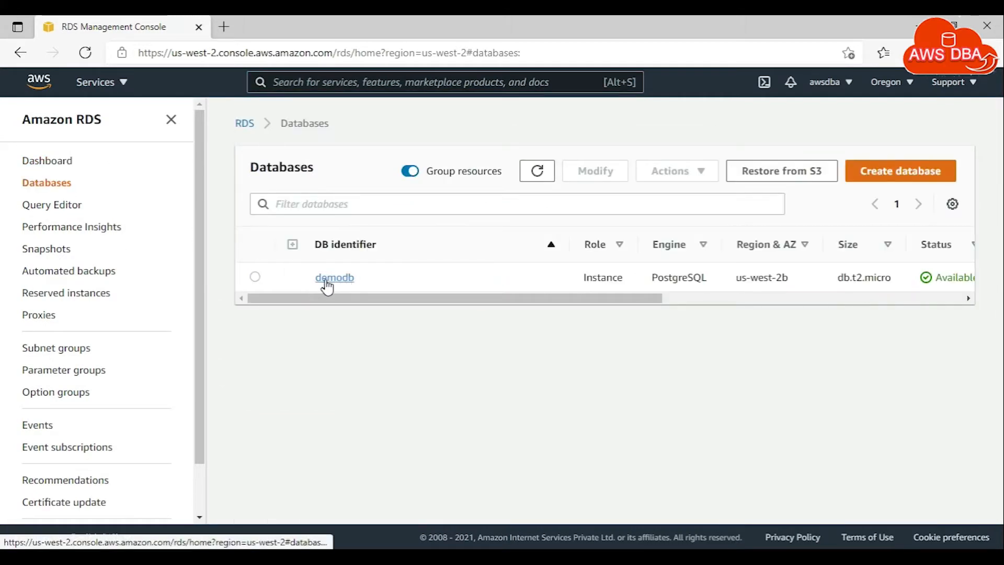
{"action": "left_click", "coordinate": [333, 278]}
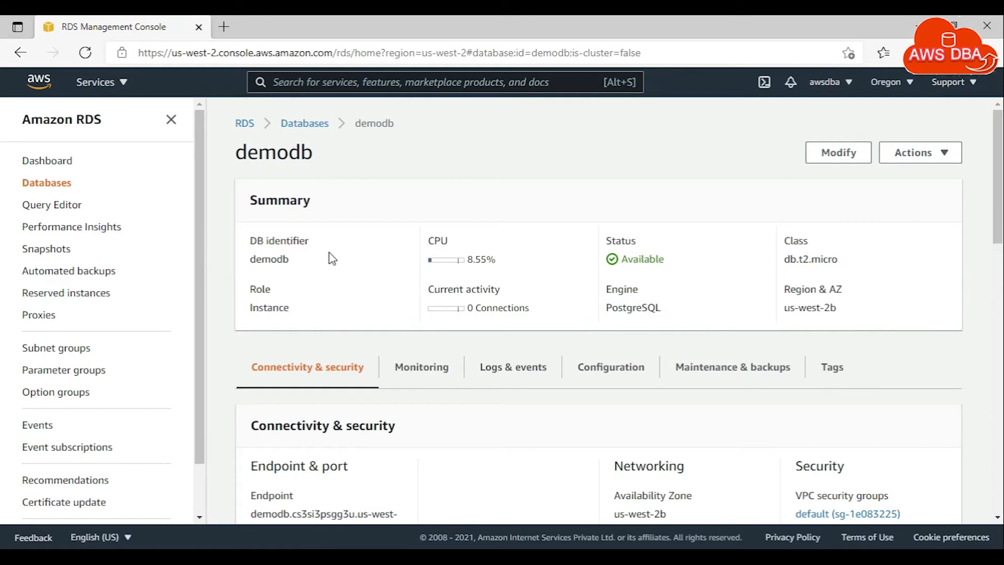
{"action": "left_click", "coordinate": [838, 152]}
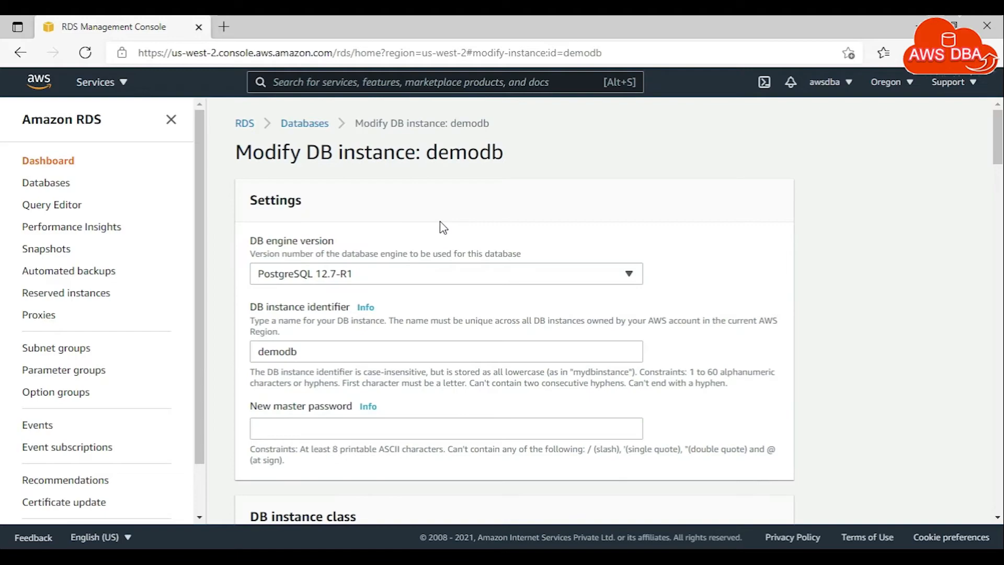
Under Connectivity, replace the default security group with demodb-sg.
{"action": "scroll", "scroll_direction": "down", "scroll_amount": 3}
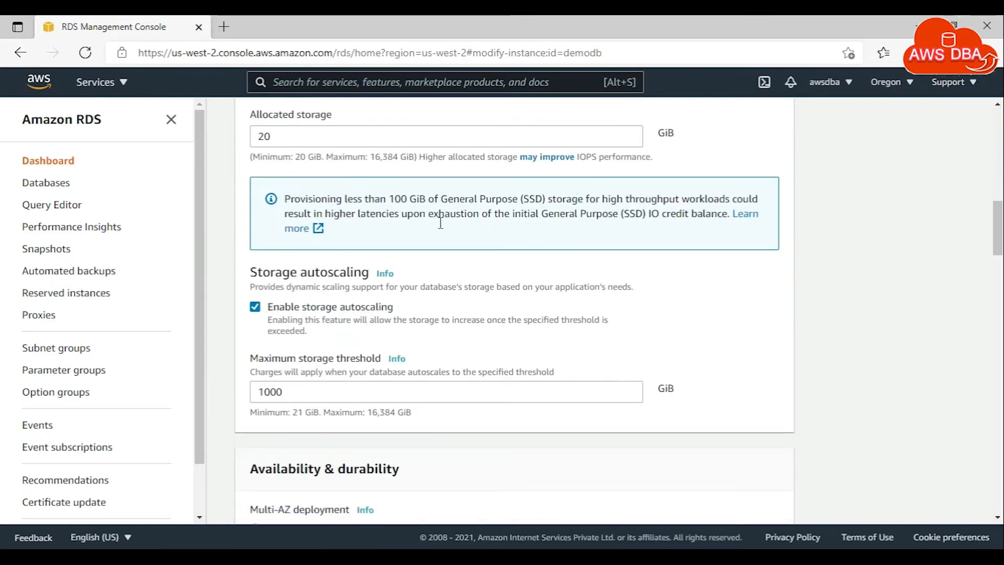
{"action": "scroll", "scroll_direction": "down", "scroll_amount": 3}
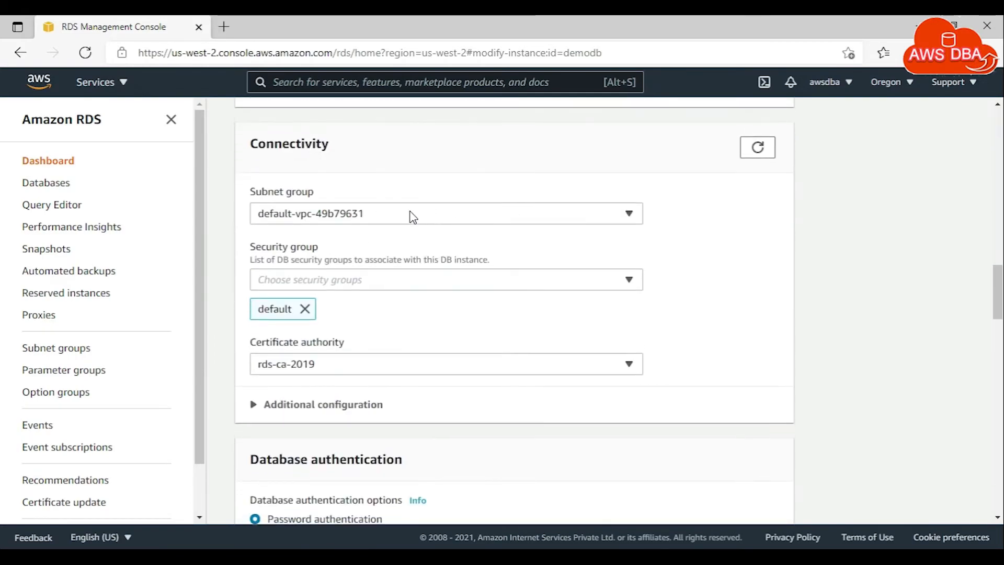
{"action": "left_click", "coordinate": [306, 309]}
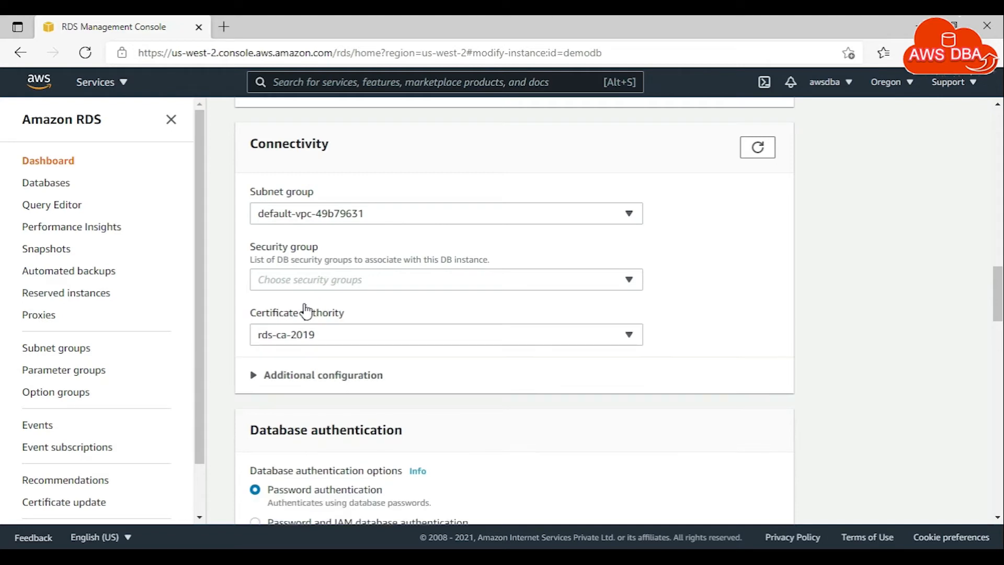
{"action": "left_click", "coordinate": [446, 279]}
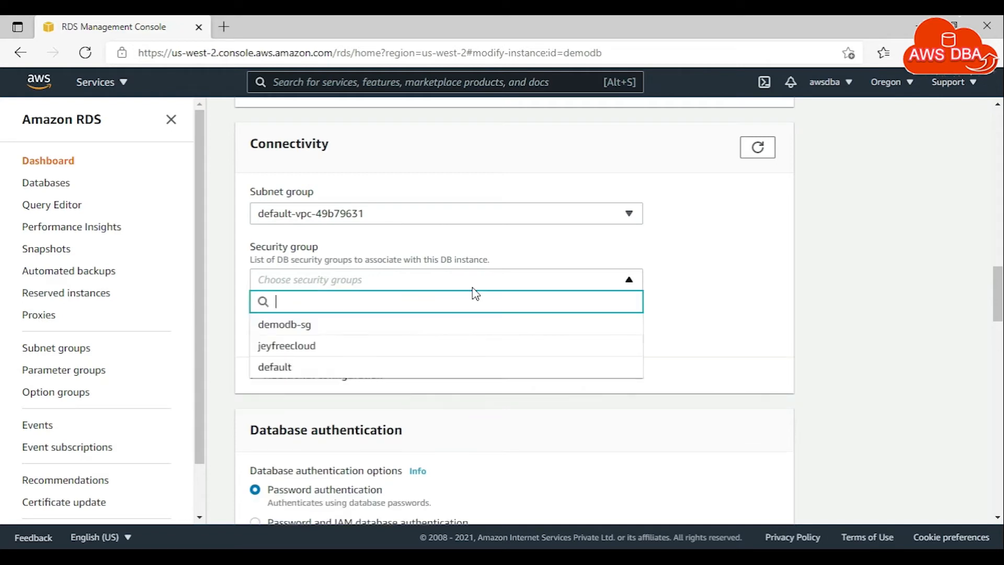
{"action": "mouse_move", "coordinate": [339, 323]}
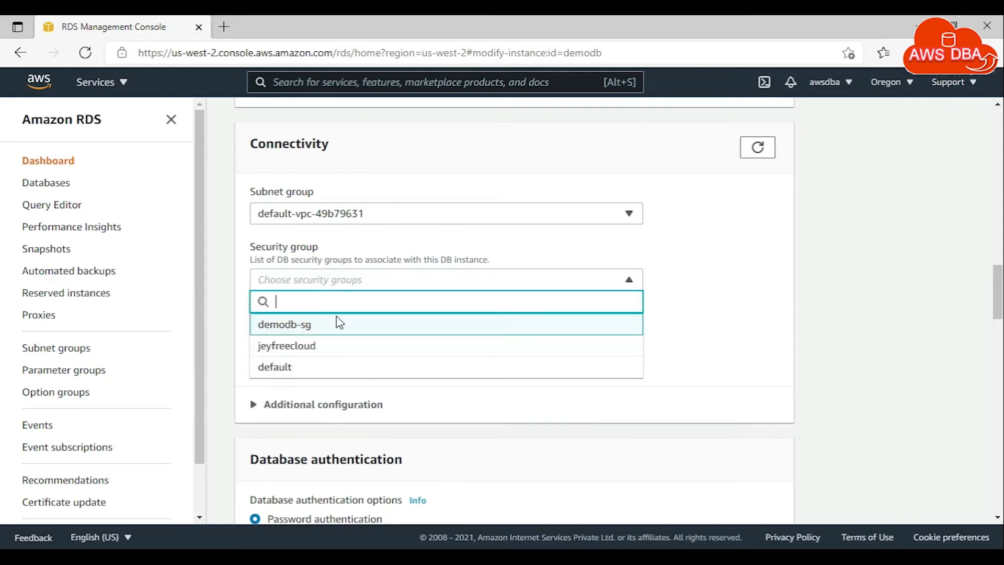
{"action": "left_click", "coordinate": [283, 325]}
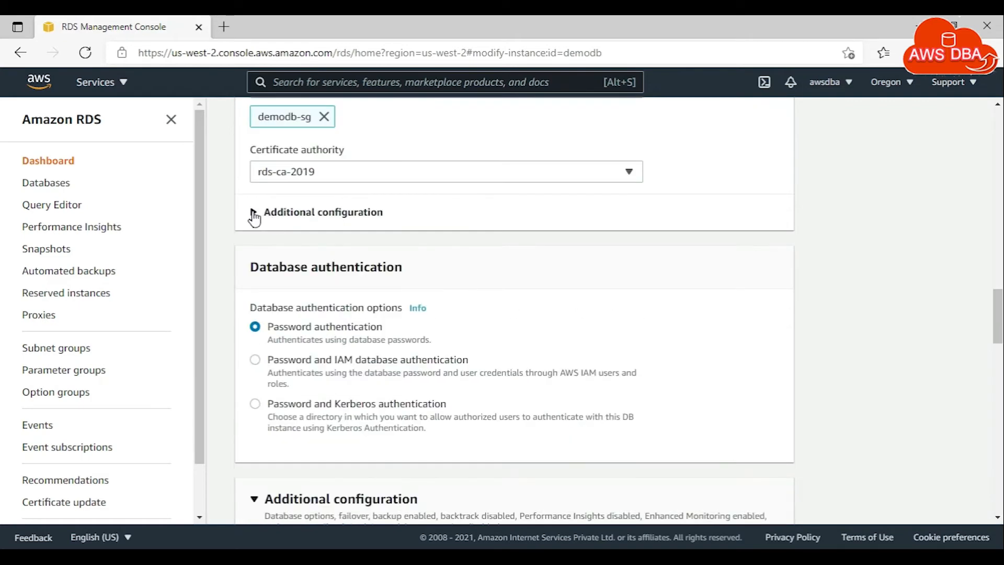
Make demodb publicly accessible and continue to the summary of pending modifications.
{"action": "left_click", "coordinate": [254, 212]}
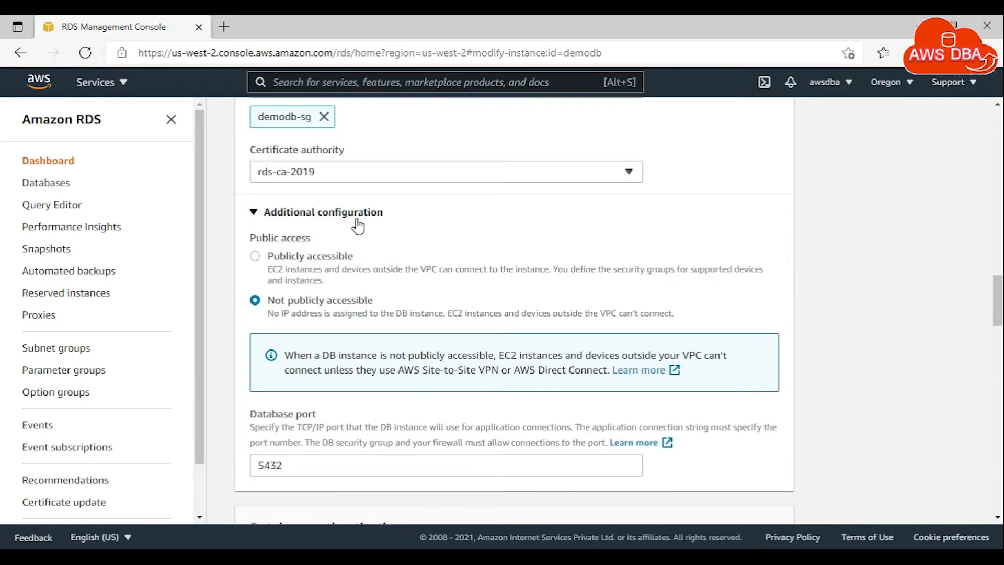
{"action": "mouse_move", "coordinate": [261, 266]}
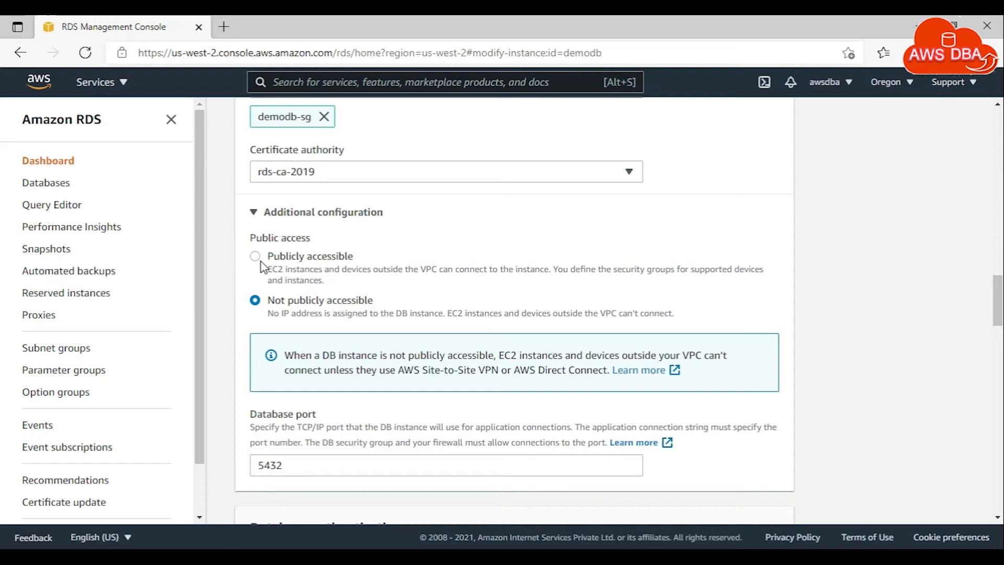
{"action": "left_click", "coordinate": [255, 257]}
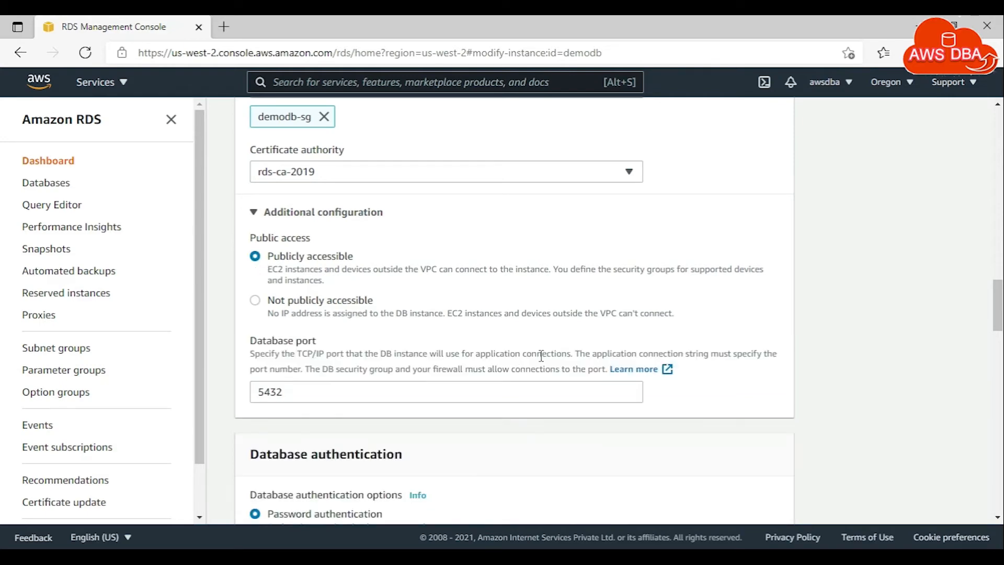
{"action": "scroll", "scroll_direction": "down", "scroll_amount": 3}
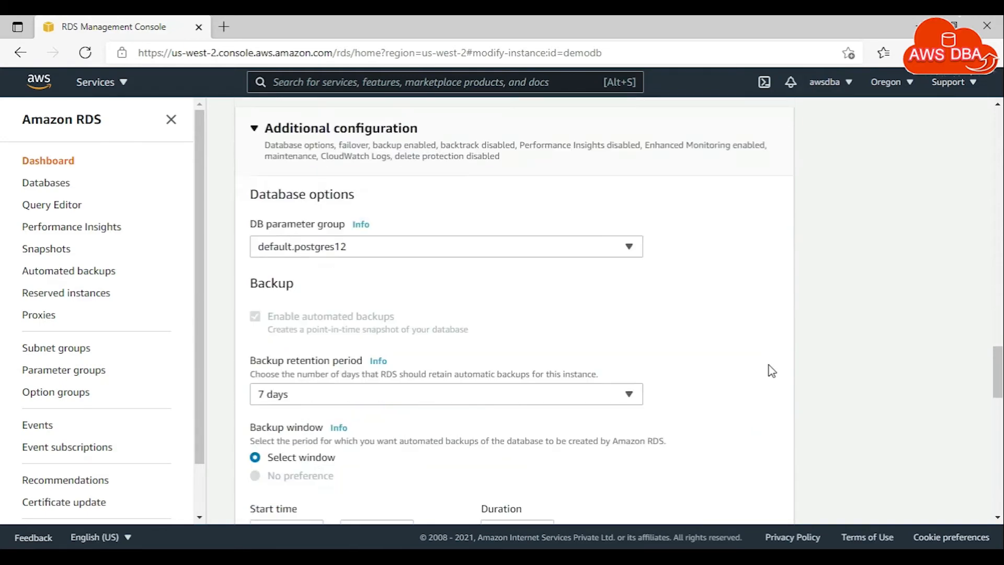
{"action": "scroll", "scroll_direction": "down", "scroll_amount": 3}
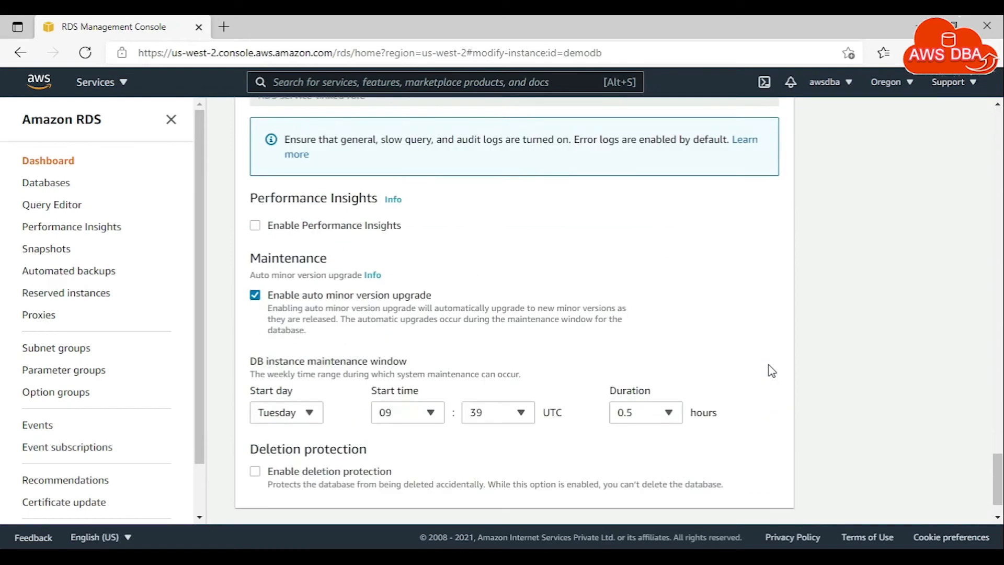
{"action": "scroll", "scroll_direction": "down", "scroll_amount": 3}
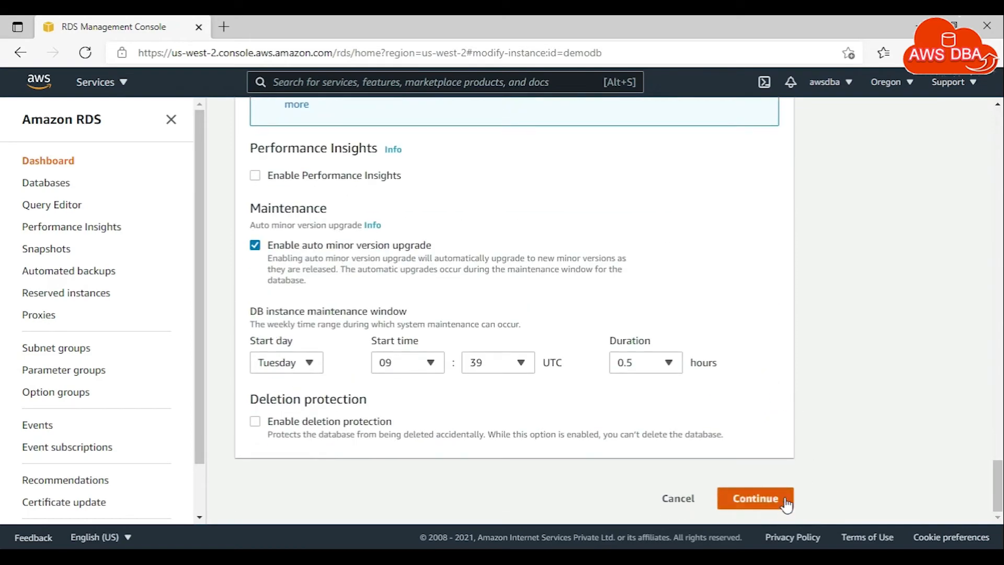
{"action": "left_click", "coordinate": [754, 498]}
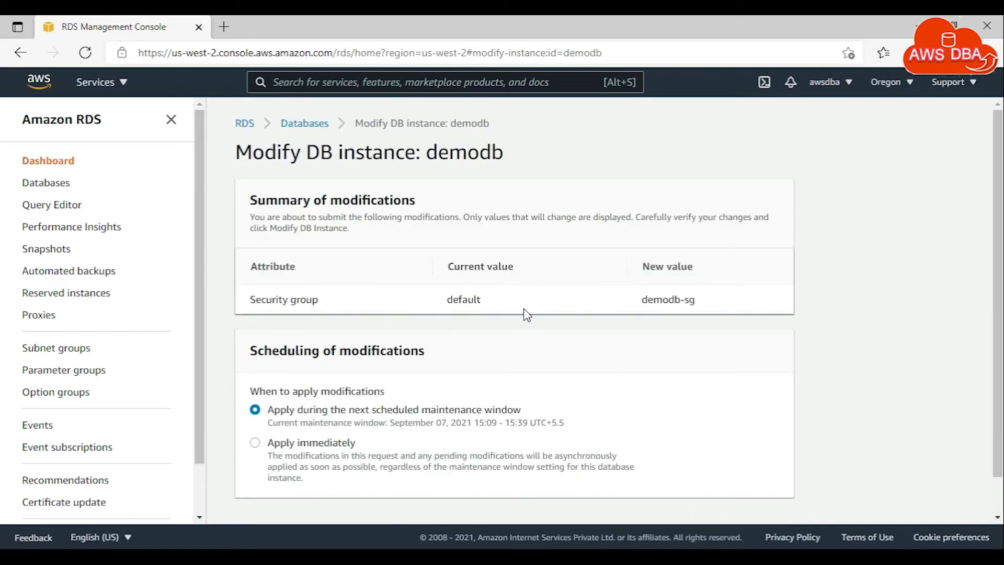
{"action": "mouse_move", "coordinate": [359, 279]}
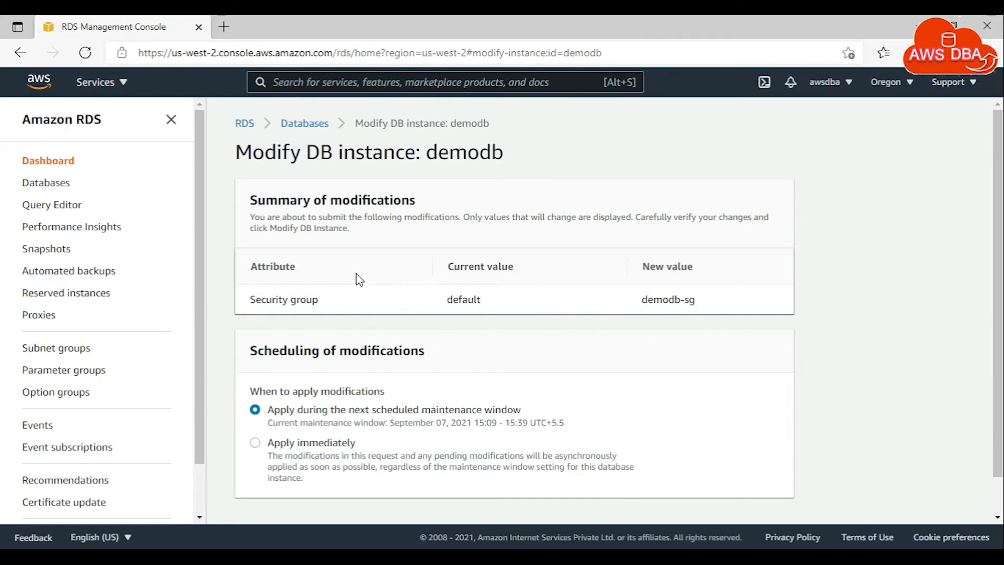
{"action": "mouse_move", "coordinate": [406, 301]}
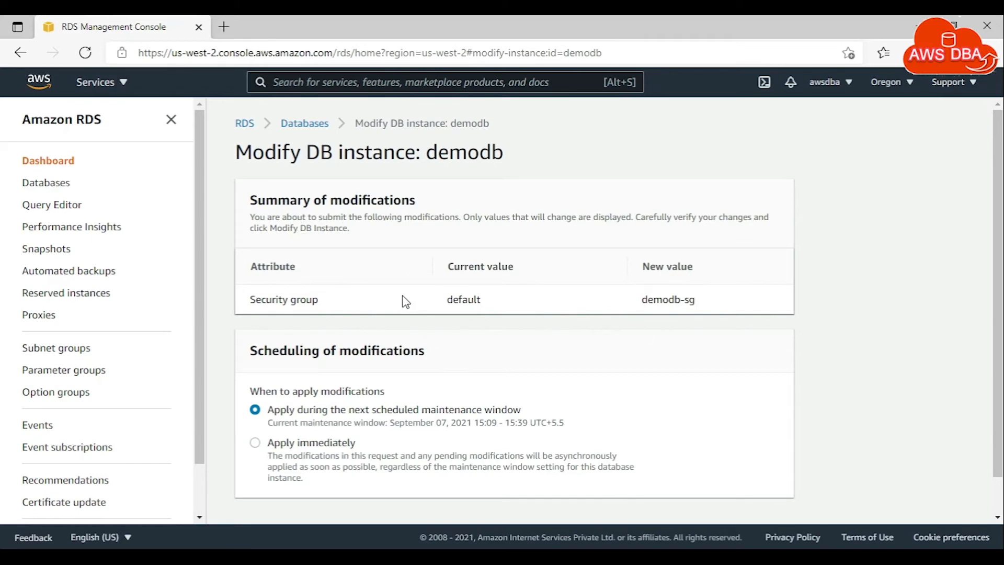
{"action": "mouse_move", "coordinate": [463, 306]}
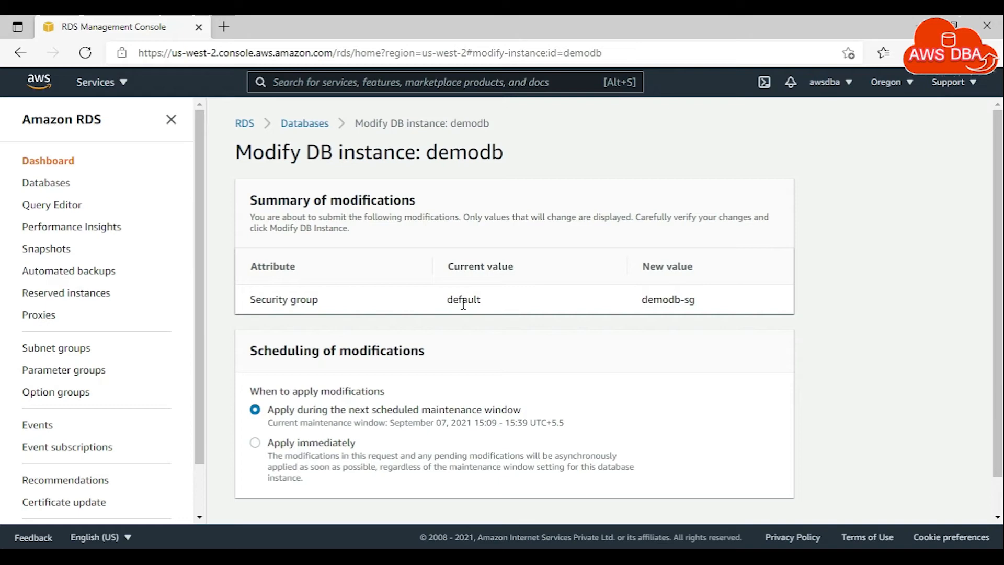
{"action": "mouse_move", "coordinate": [697, 351]}
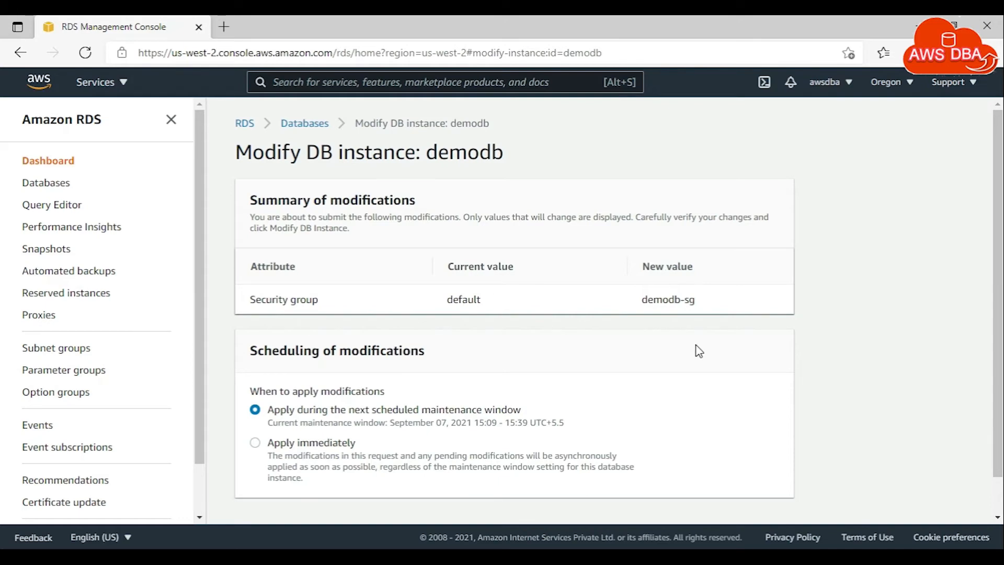
Choose Apply immediately and submit the Modify DB instance change for demodb.
{"action": "scroll", "scroll_direction": "down", "scroll_amount": 3}
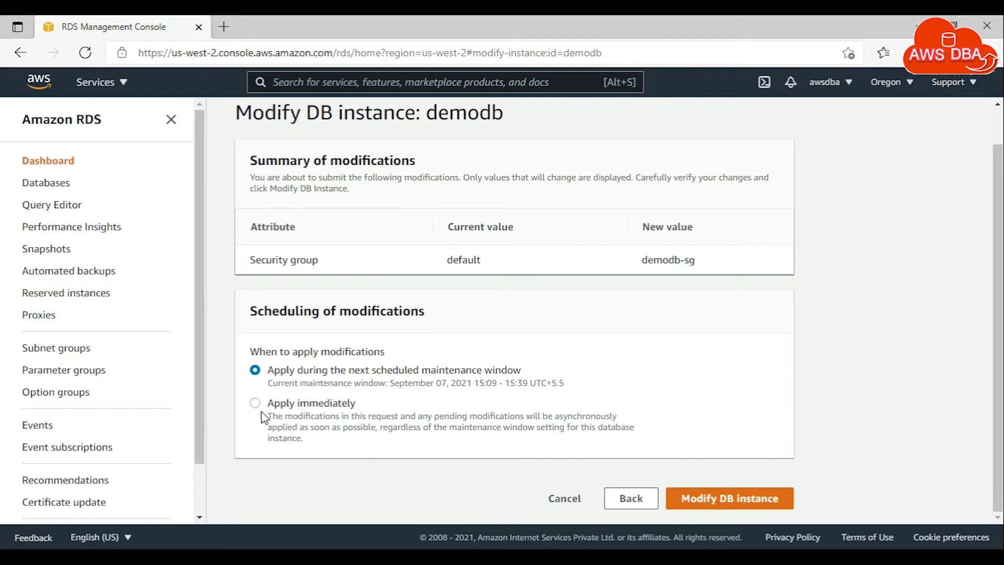
{"action": "left_click", "coordinate": [255, 403]}
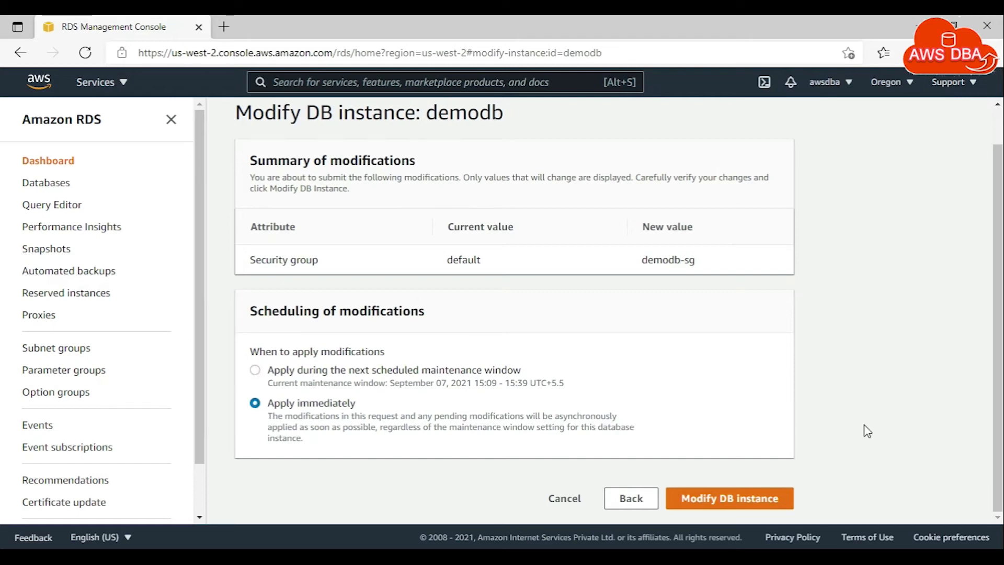
{"action": "mouse_move", "coordinate": [729, 498]}
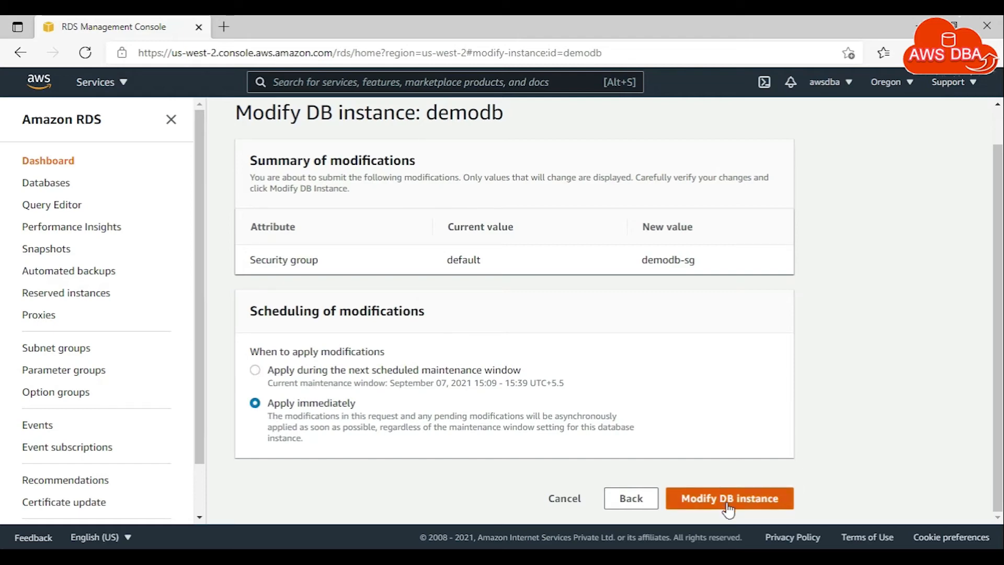
{"action": "left_click", "coordinate": [730, 498]}
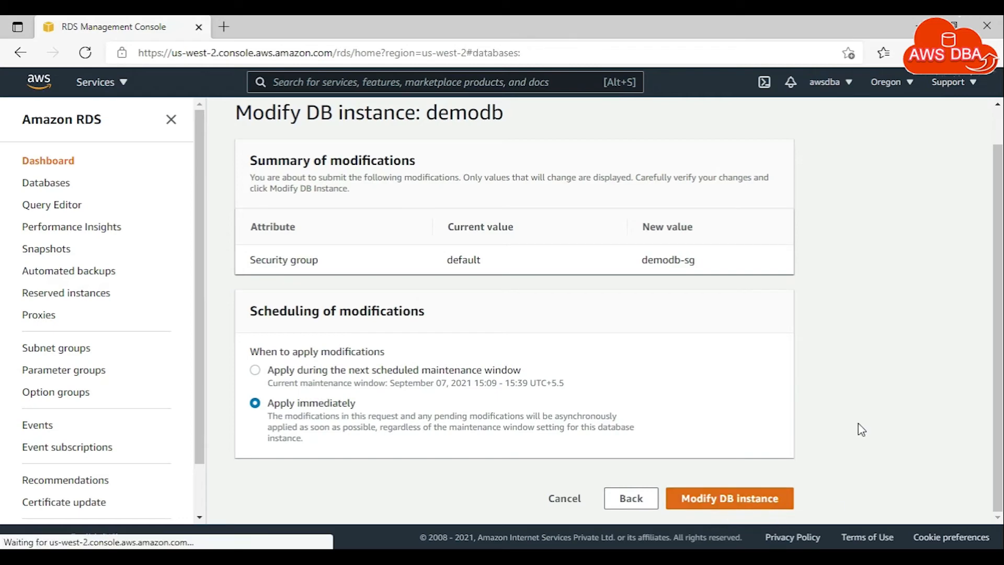
Open demodb's details and check its security group is now demodb-sg and active.
{"action": "left_click", "coordinate": [729, 498]}
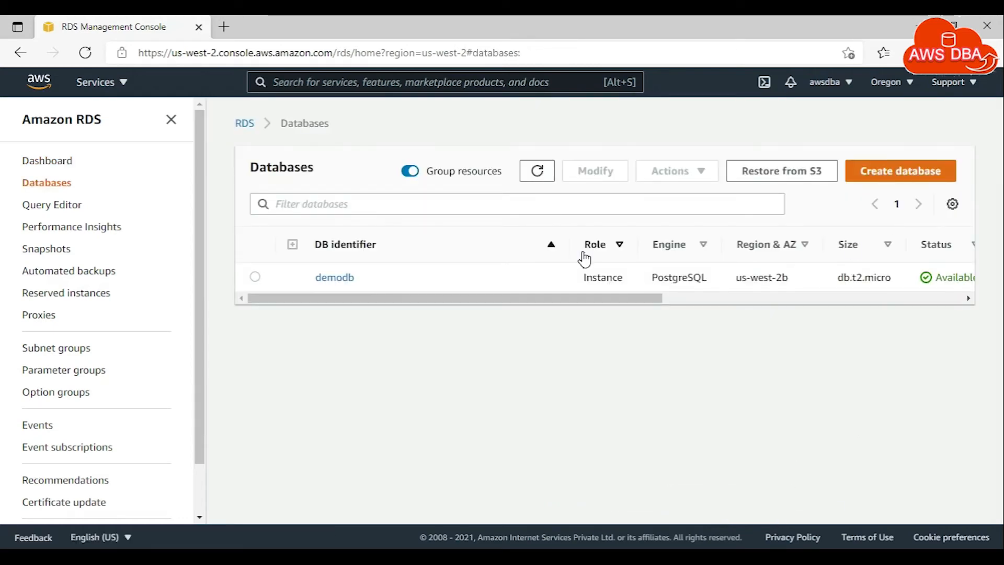
{"action": "mouse_move", "coordinate": [548, 196]}
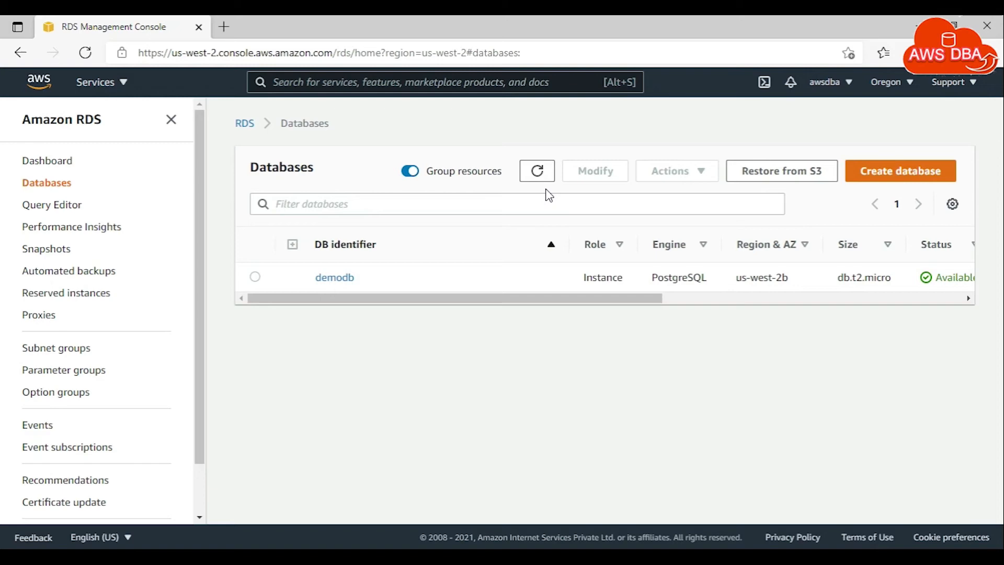
{"action": "mouse_move", "coordinate": [704, 269]}
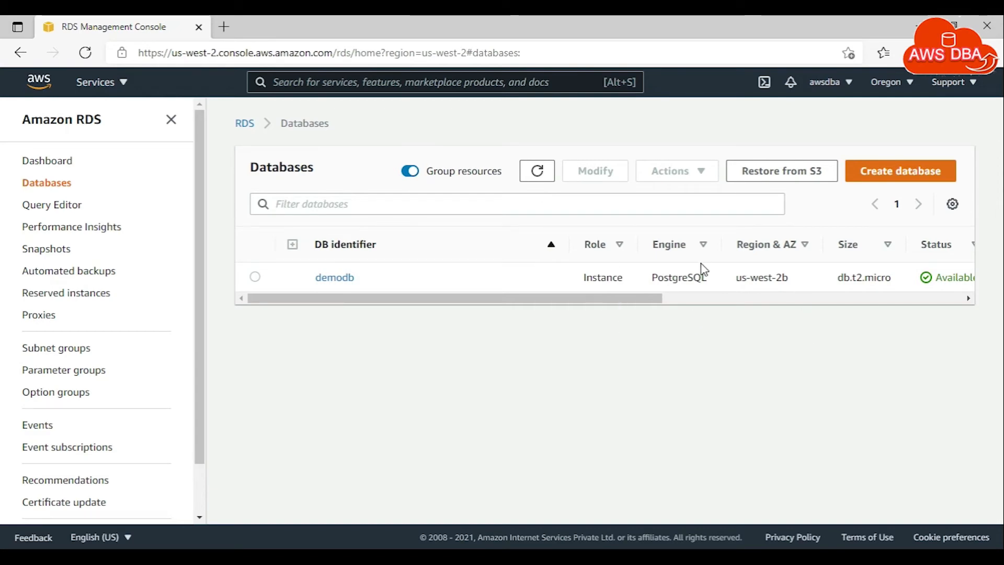
{"action": "left_click", "coordinate": [335, 277]}
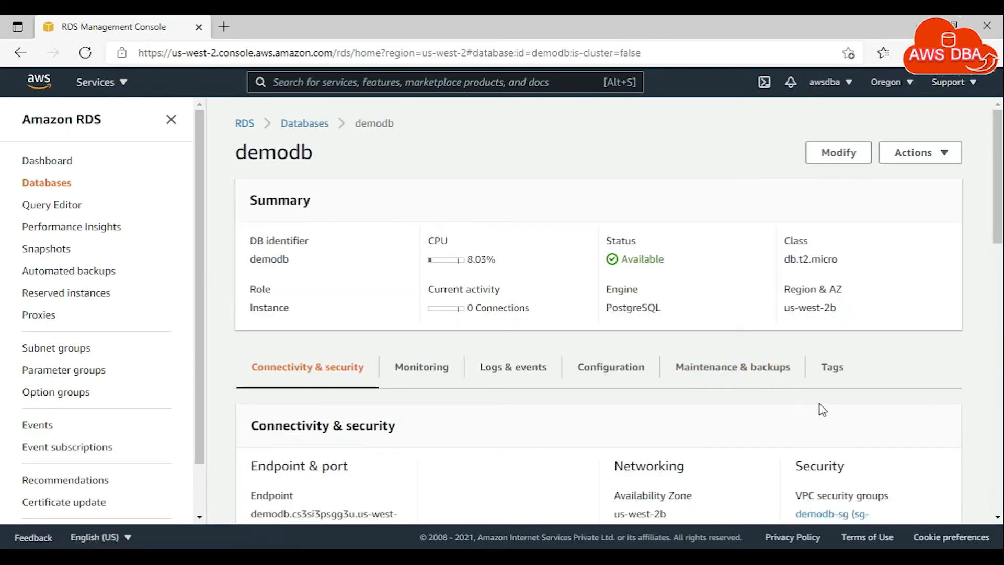
{"action": "scroll", "scroll_direction": "down", "scroll_amount": 3}
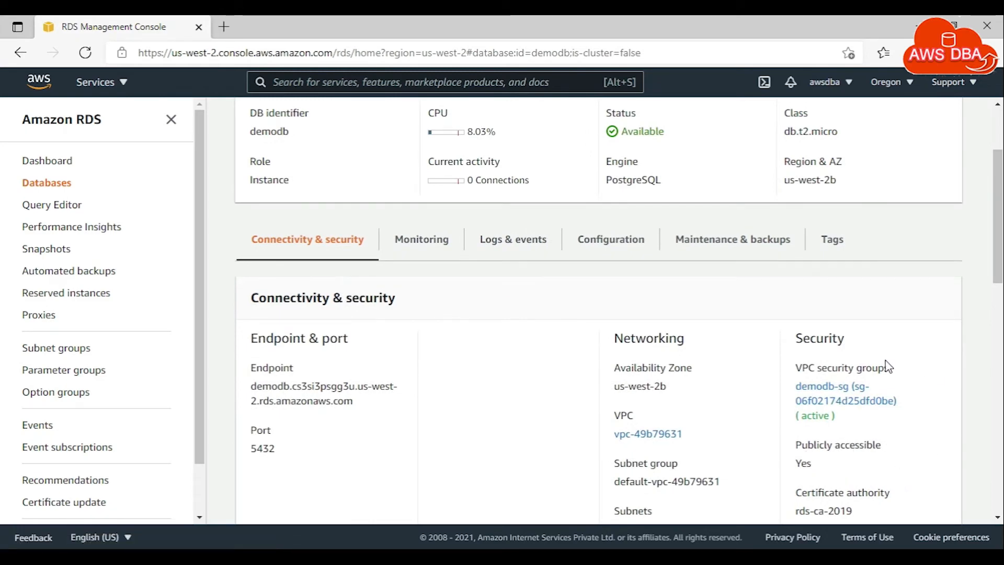
{"action": "mouse_move", "coordinate": [935, 404]}
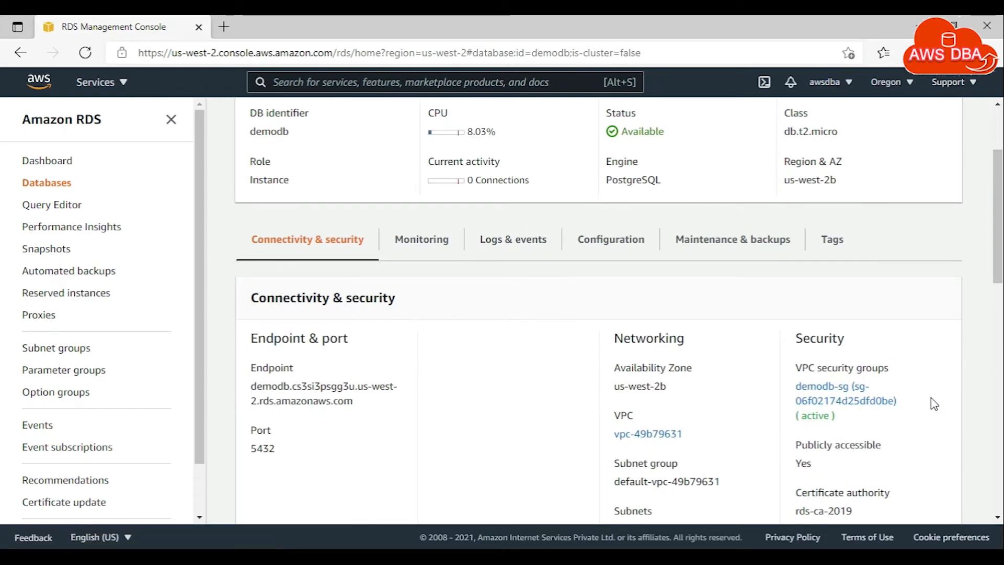
{"action": "left_click", "coordinate": [46, 182]}
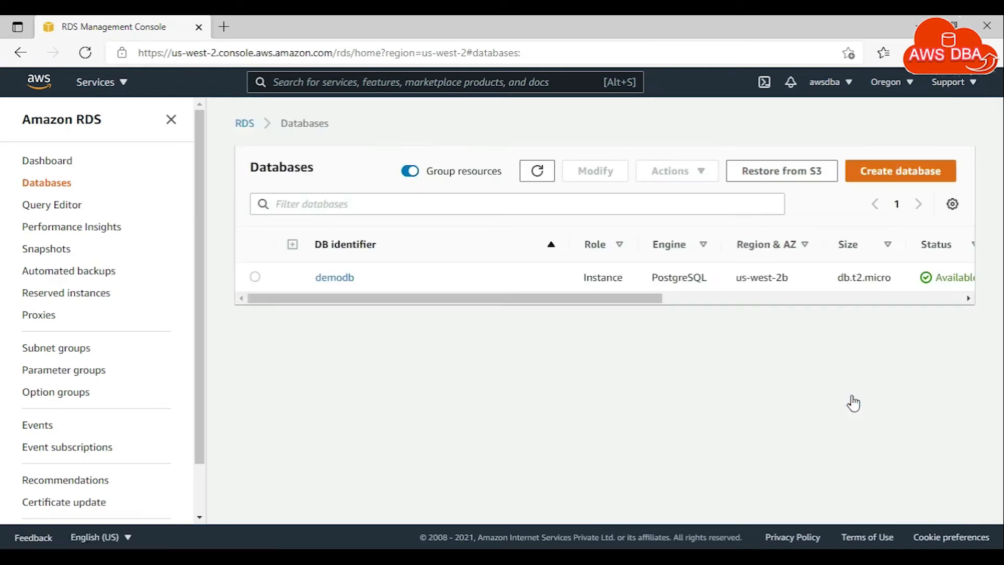
{"action": "mouse_move", "coordinate": [458, 329]}
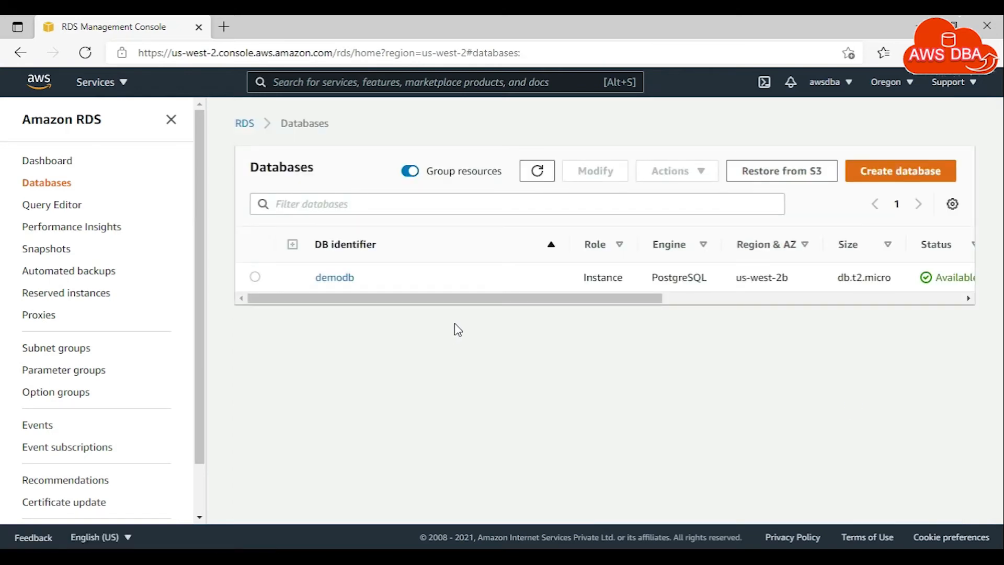
{"action": "mouse_move", "coordinate": [335, 278]}
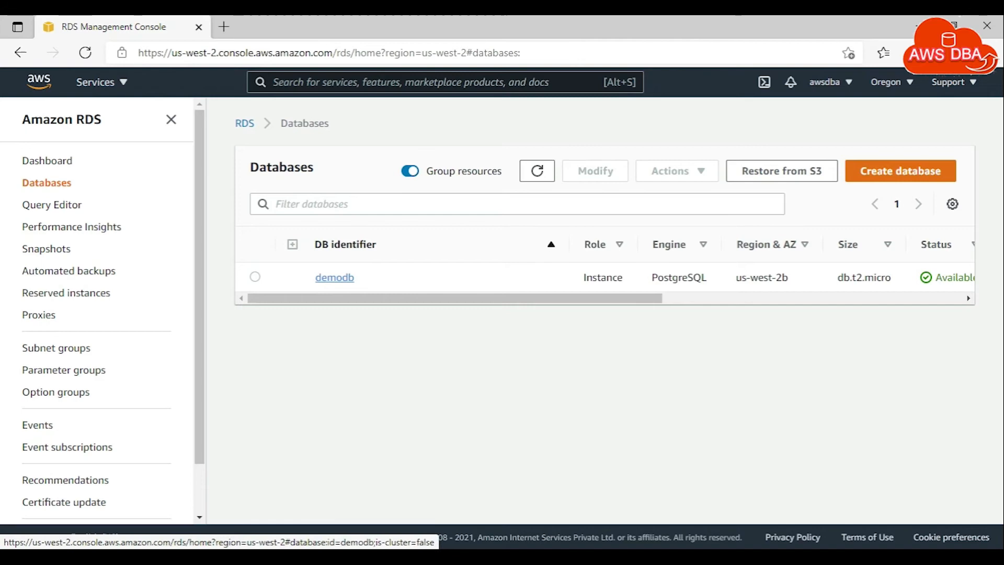
{"action": "left_click", "coordinate": [334, 277]}
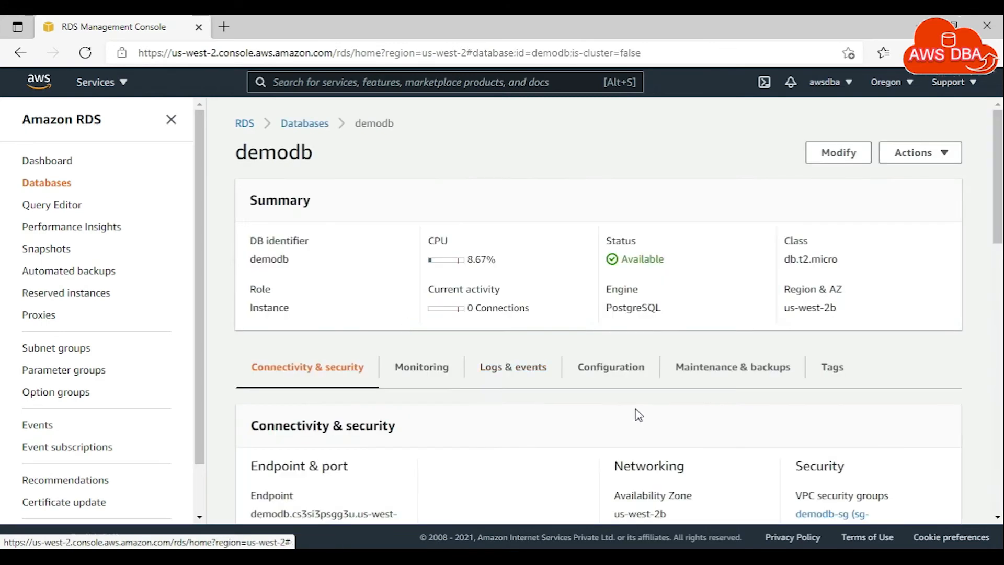
{"action": "mouse_move", "coordinate": [384, 372]}
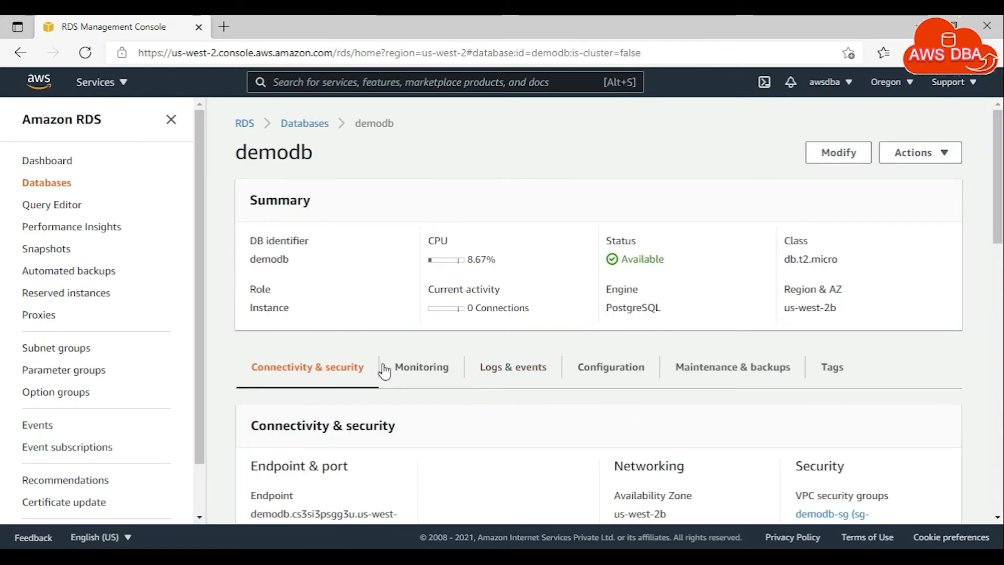
Select demodb's endpoint address under Connectivity & security for use in pgAdmin 4.
{"action": "scroll", "scroll_direction": "down", "scroll_amount": 3}
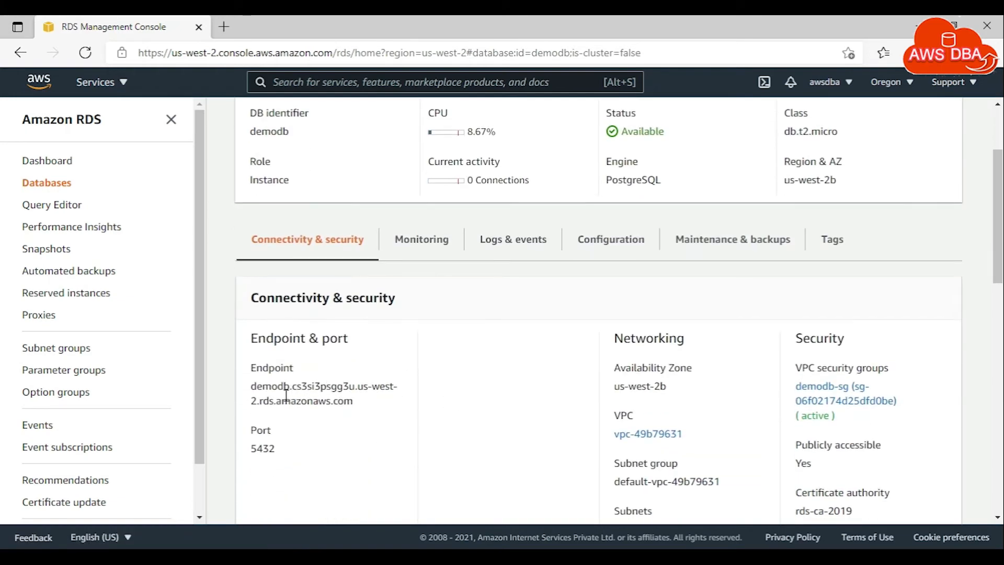
{"action": "double_click", "coordinate": [262, 449]}
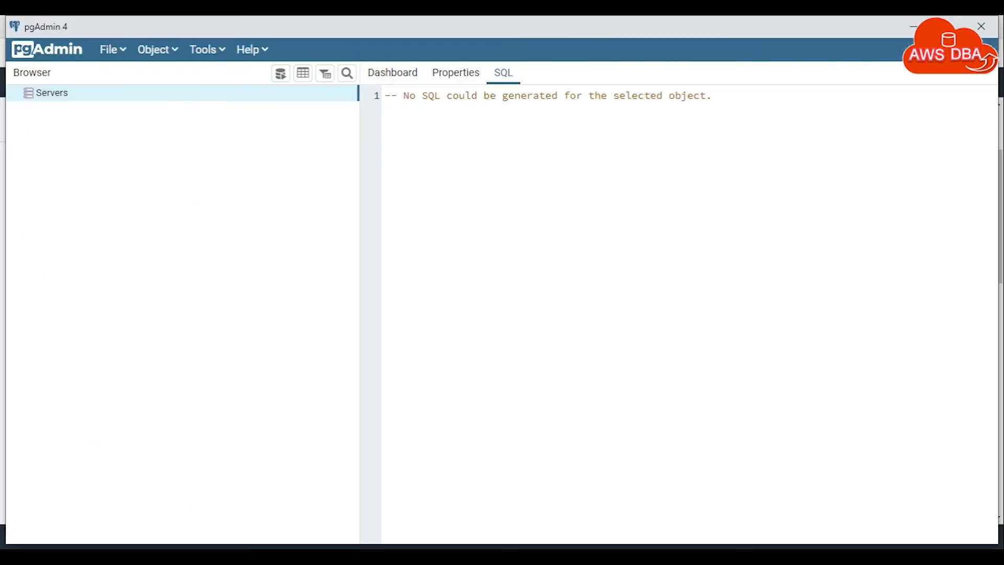
{"action": "mouse_move", "coordinate": [81, 93]}
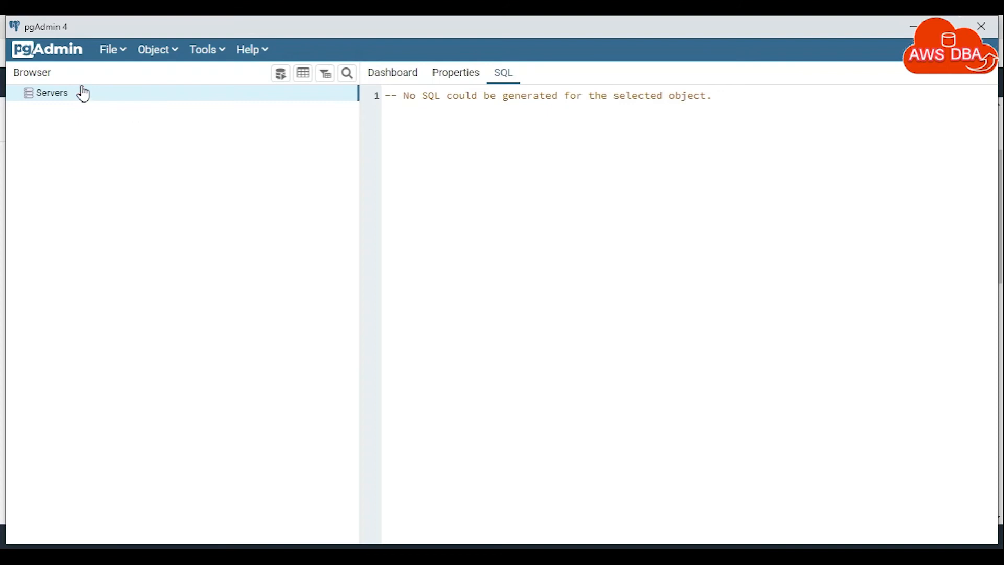
Start a new pgAdmin server registration named demodb.
{"action": "right_click", "coordinate": [51, 92]}
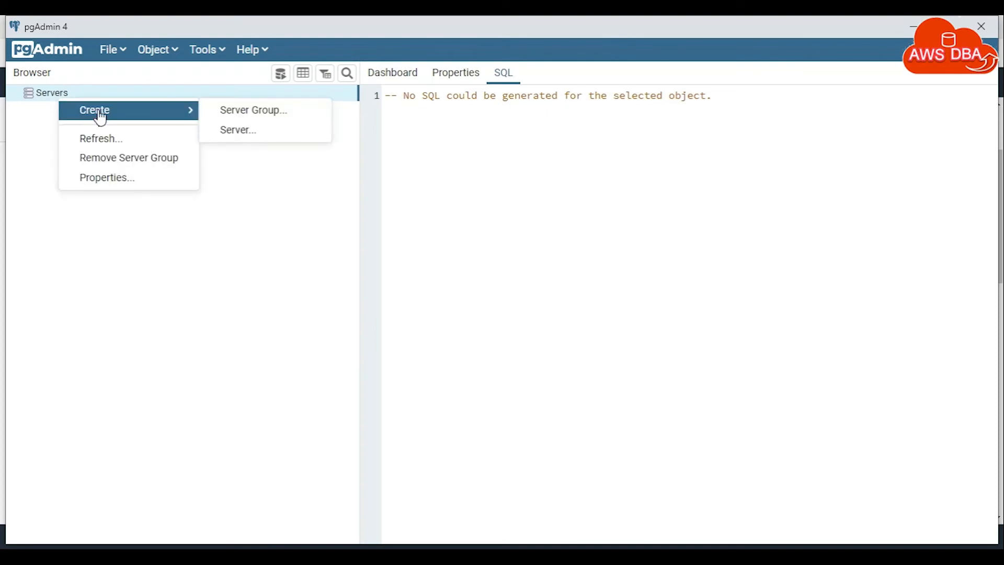
{"action": "left_click", "coordinate": [237, 130]}
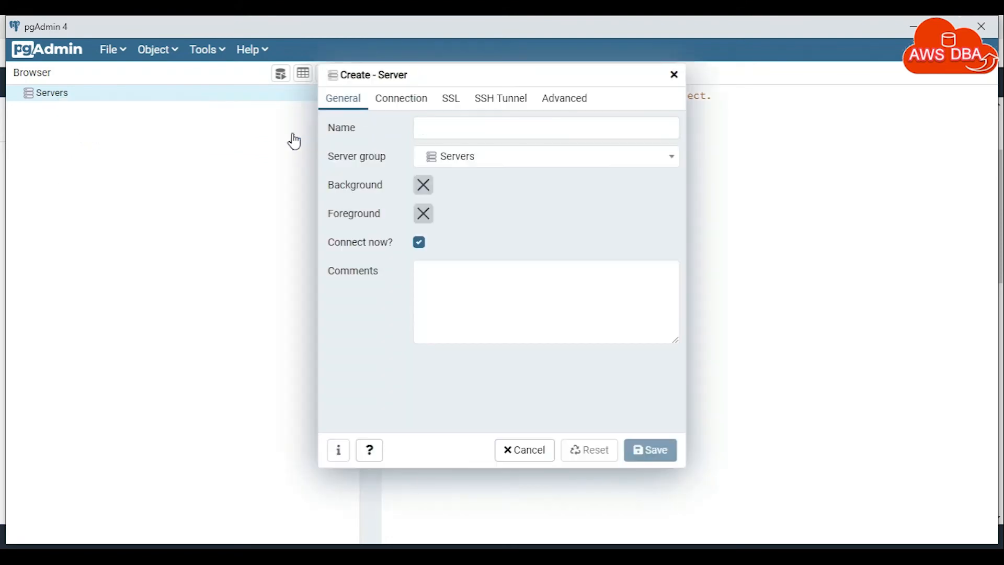
{"action": "left_click", "coordinate": [546, 128]}
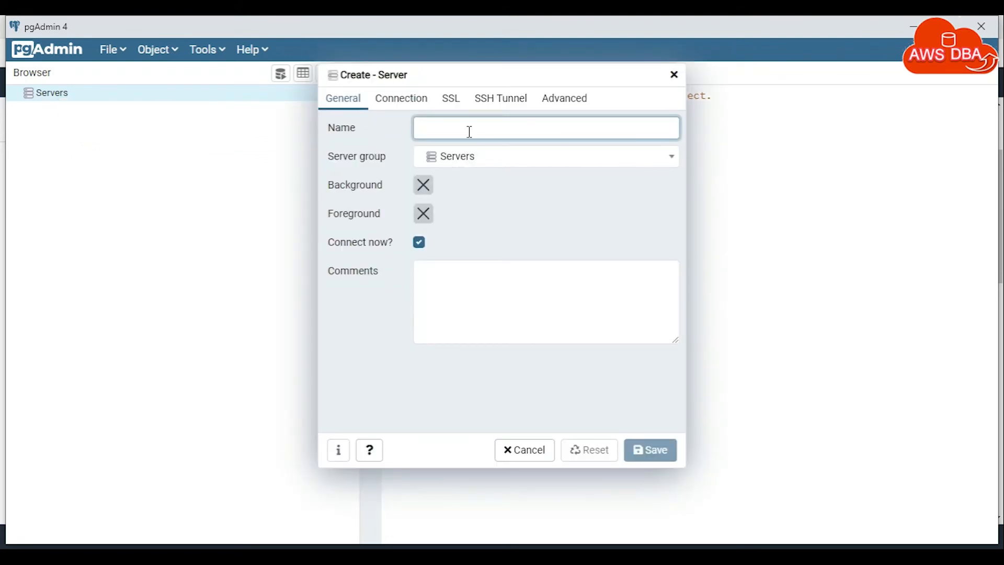
{"action": "type", "text": "demodb"}
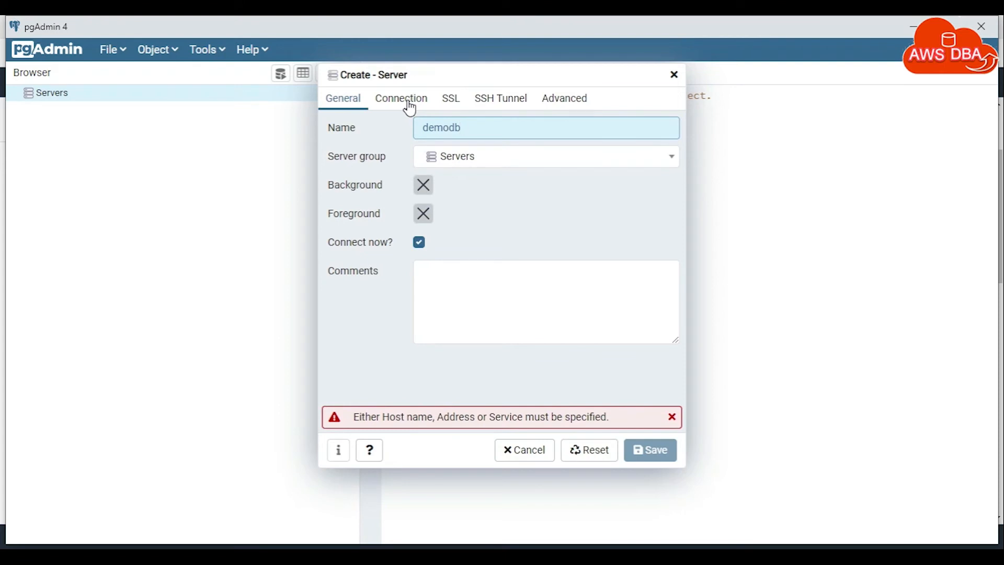
Fill the Connection settings with the RDS endpoint host, port 5432 and the username.
{"action": "left_click", "coordinate": [401, 99]}
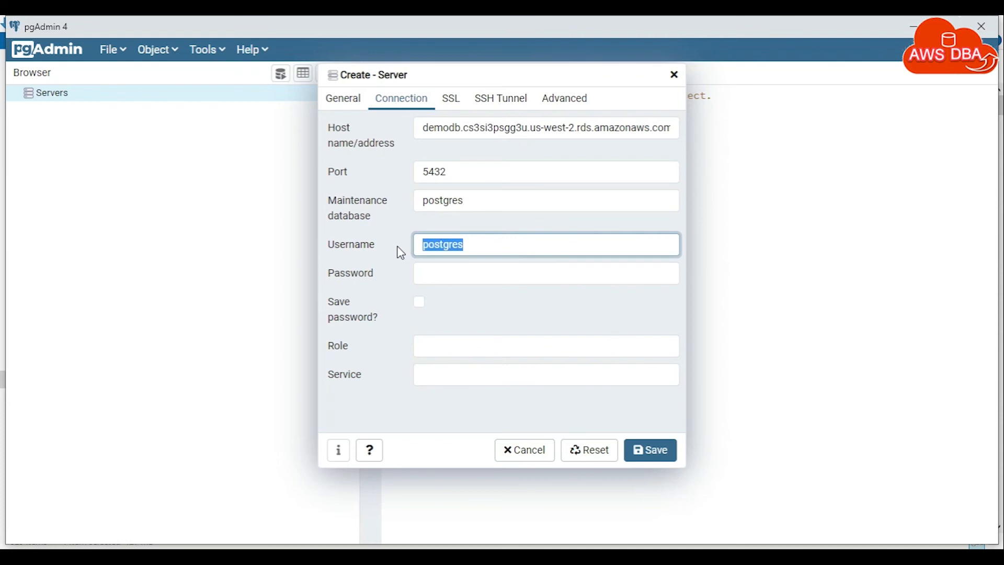
{"action": "type", "text": "demoad"}
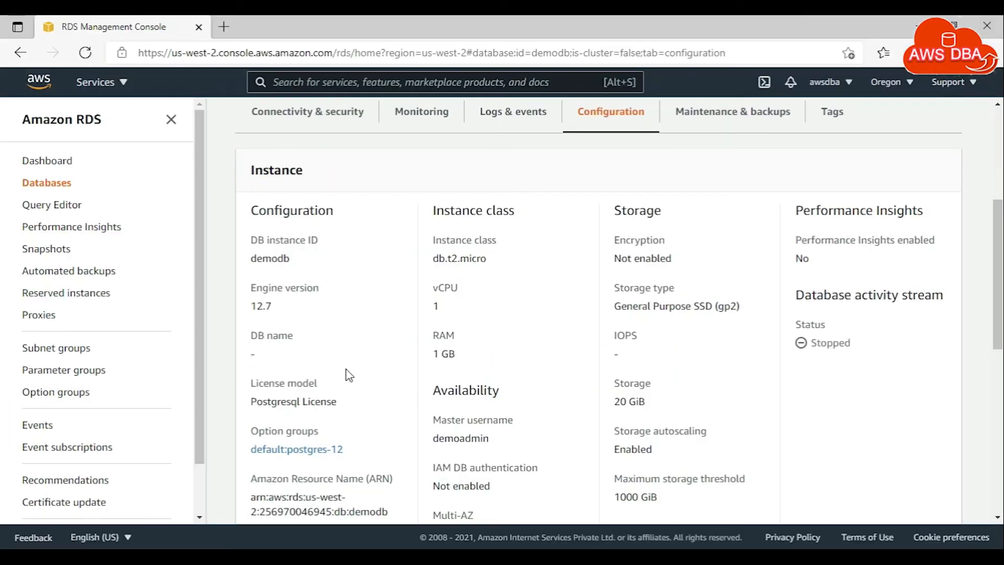
{"action": "mouse_move", "coordinate": [308, 356]}
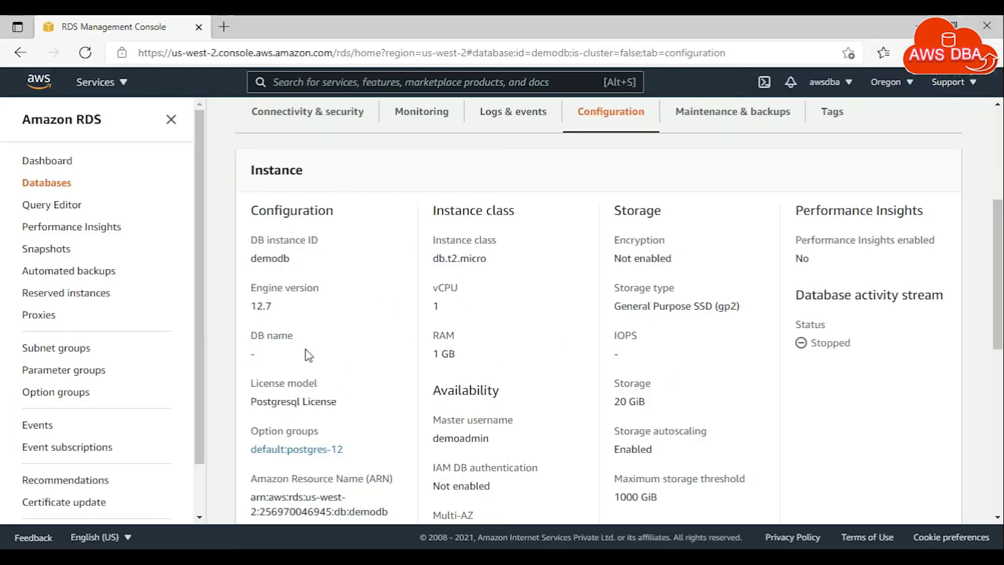
{"action": "mouse_move", "coordinate": [250, 352]}
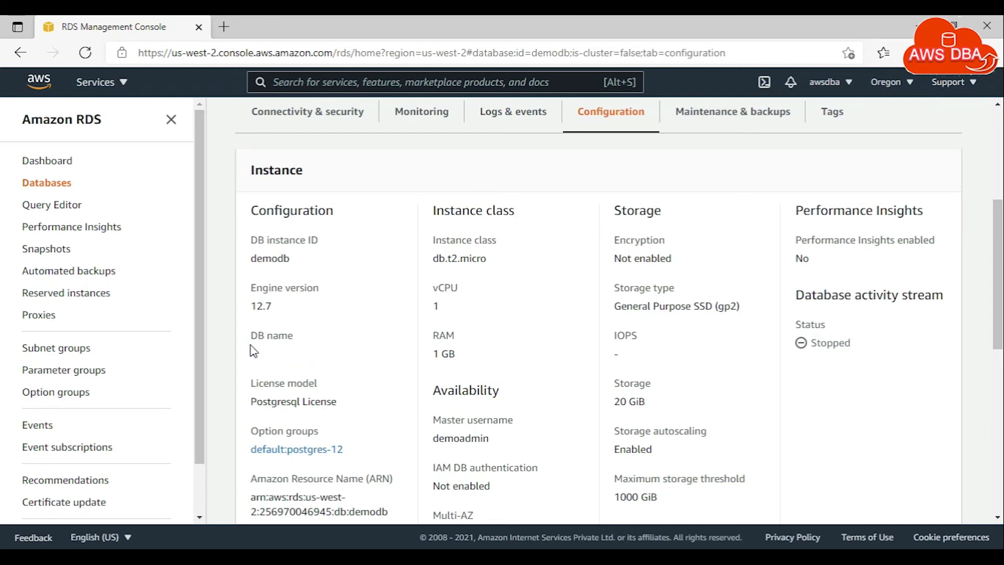
{"action": "mouse_move", "coordinate": [446, 407]}
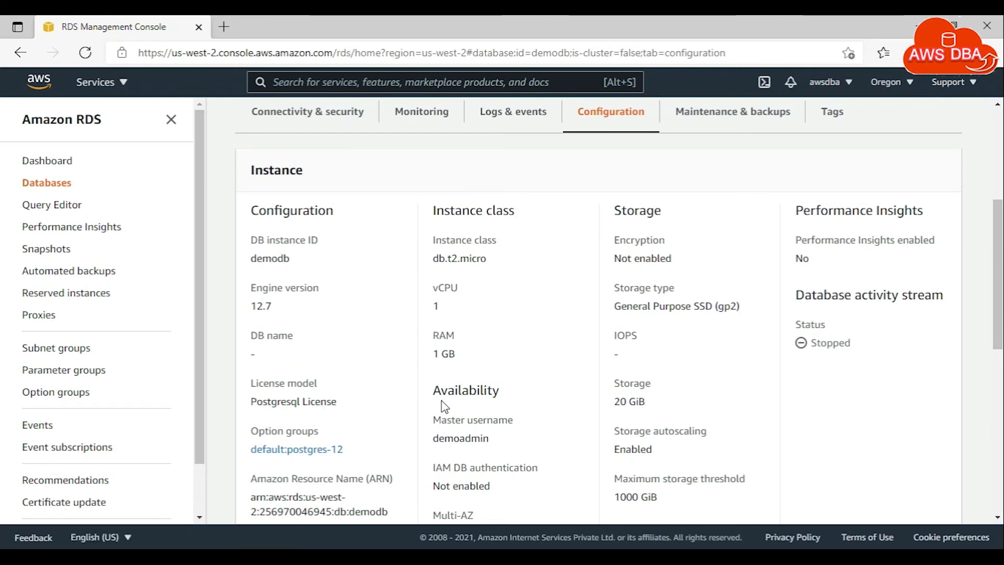
{"action": "mouse_move", "coordinate": [518, 327]}
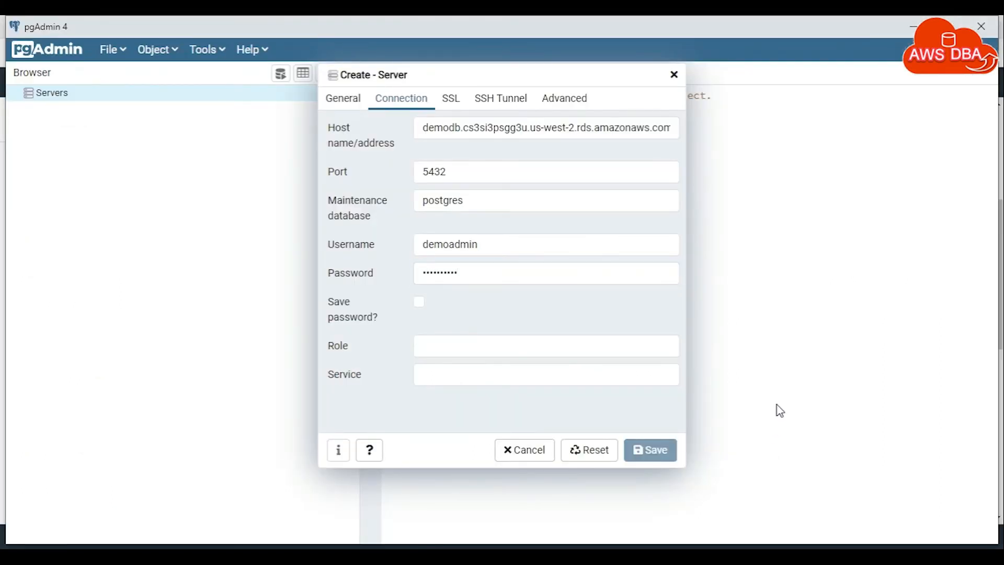
Save the demodb connection and expand it to show the postgres and rdsadmin databases.
{"action": "left_click", "coordinate": [650, 450]}
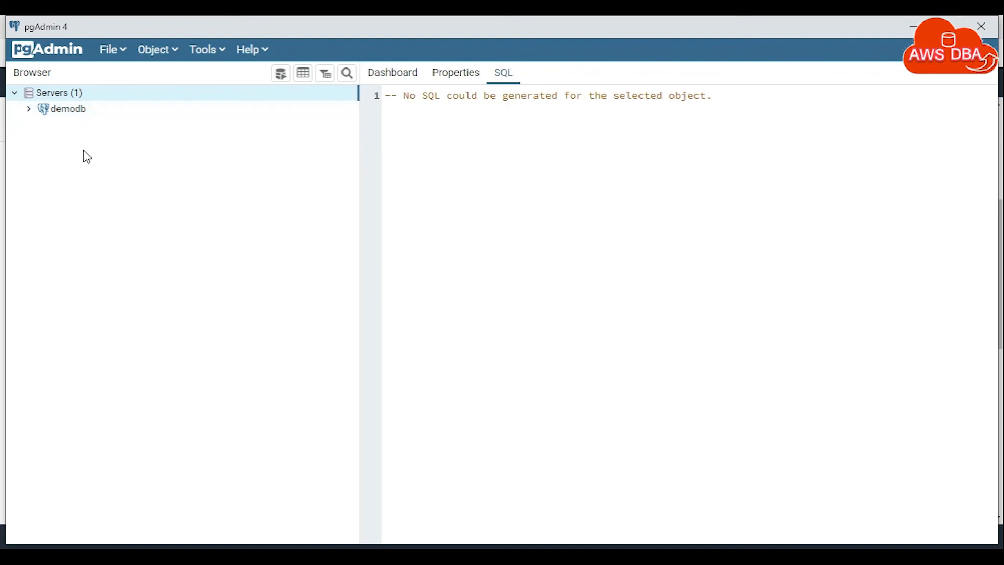
{"action": "left_click", "coordinate": [68, 108]}
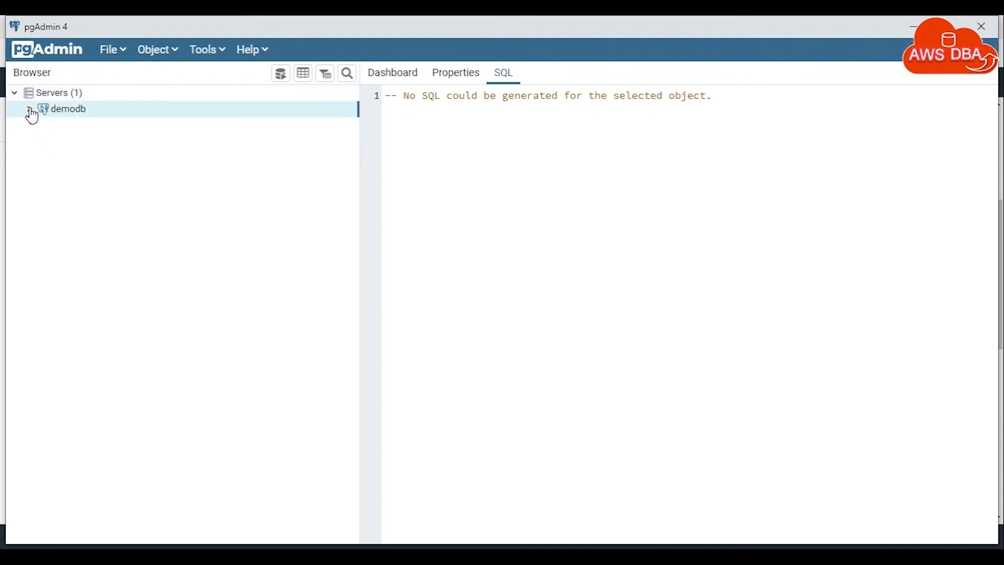
{"action": "left_click", "coordinate": [29, 108]}
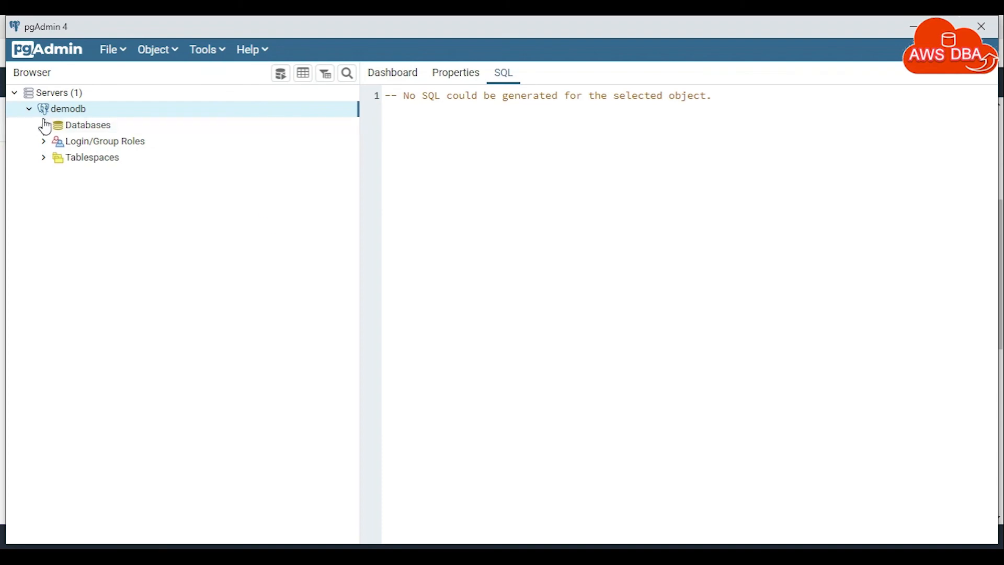
{"action": "left_click", "coordinate": [44, 124]}
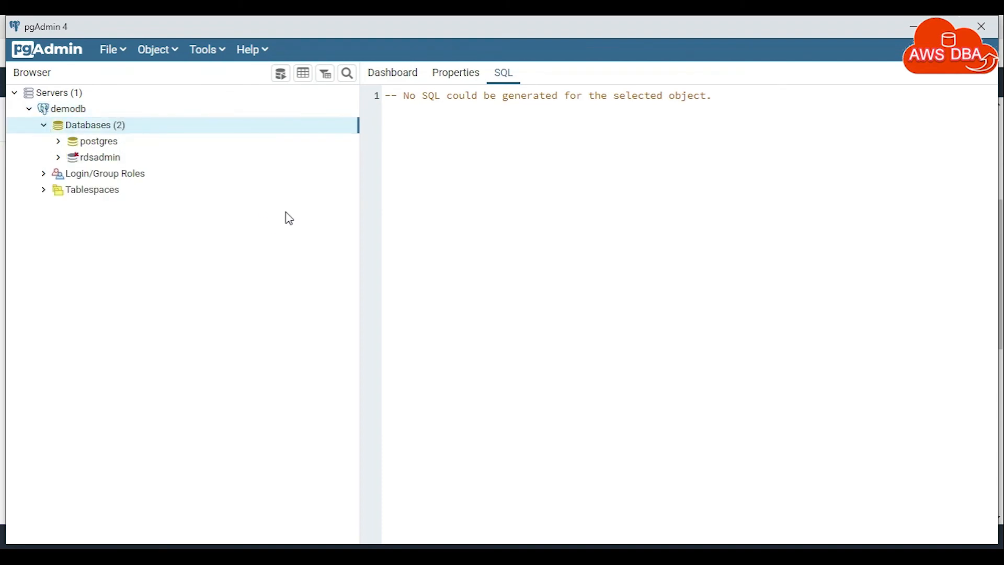
{"action": "mouse_move", "coordinate": [104, 129]}
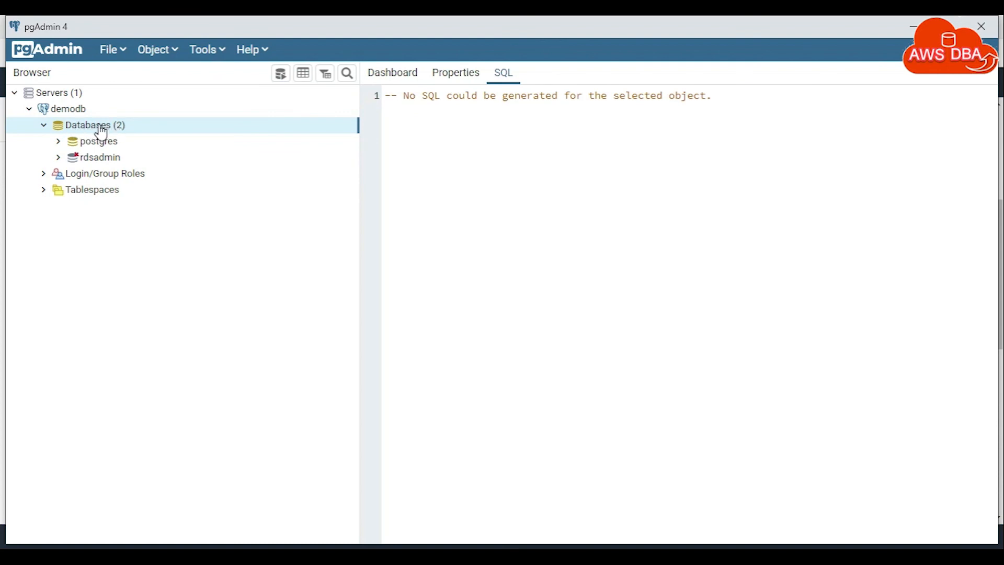
Create database demdb01 owned by demoadmin under the demodb server.
{"action": "right_click", "coordinate": [95, 124]}
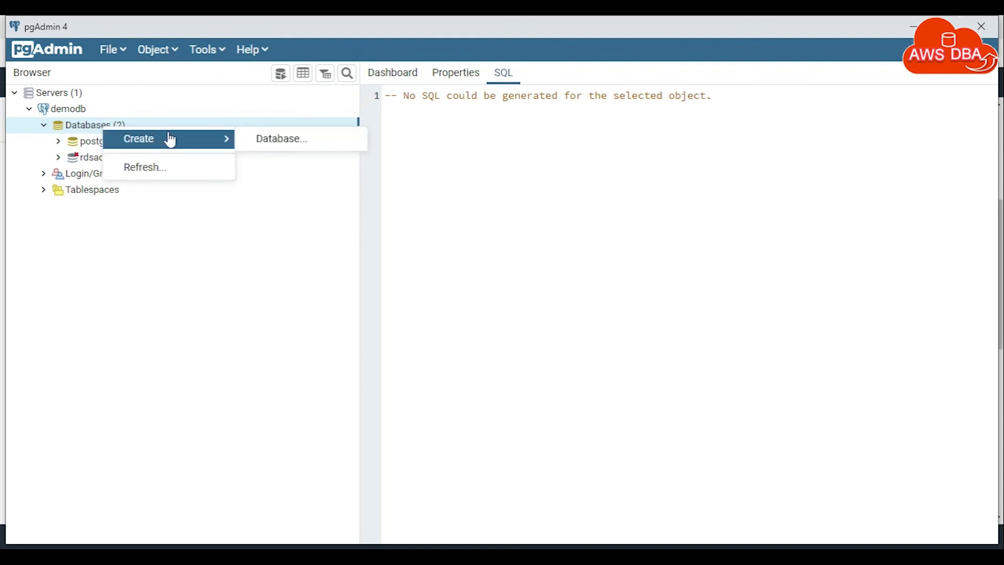
{"action": "left_click", "coordinate": [281, 138]}
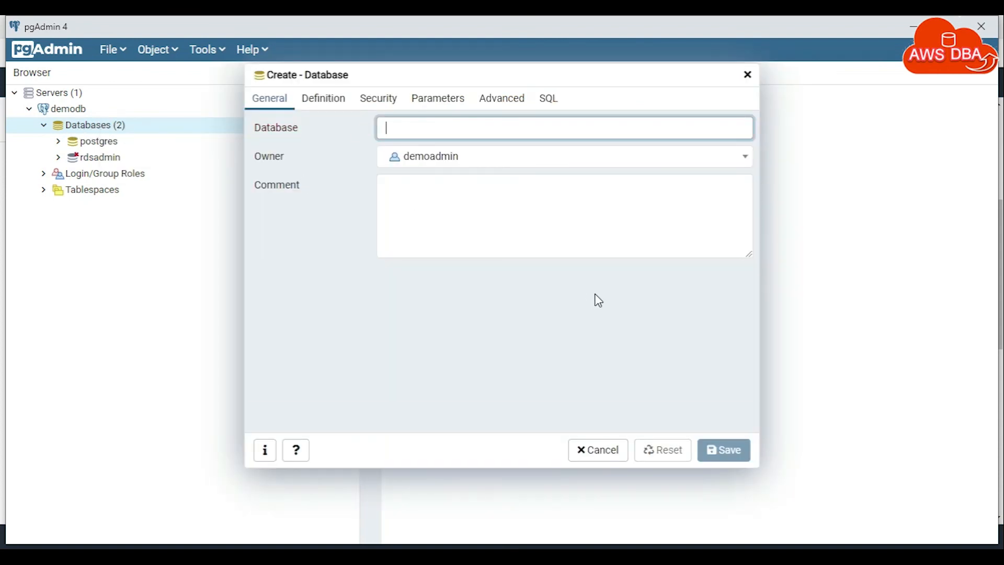
{"action": "type", "text": "demdb01"}
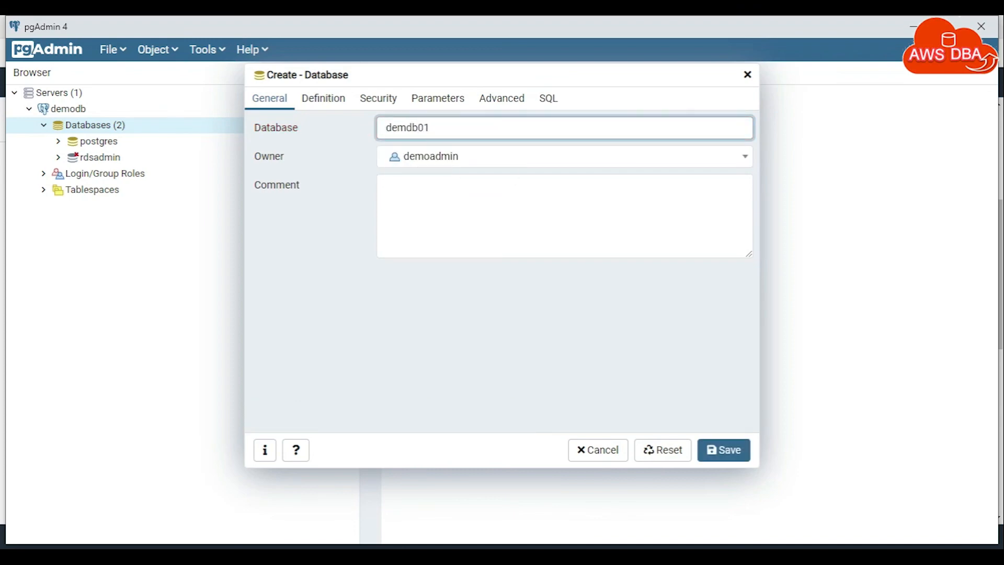
{"action": "mouse_move", "coordinate": [519, 175]}
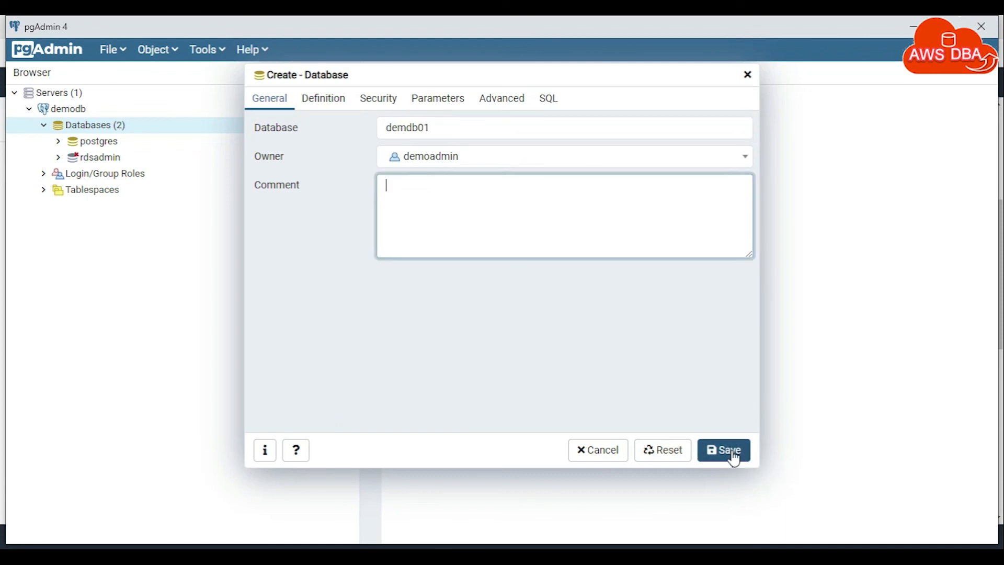
{"action": "left_click", "coordinate": [723, 450]}
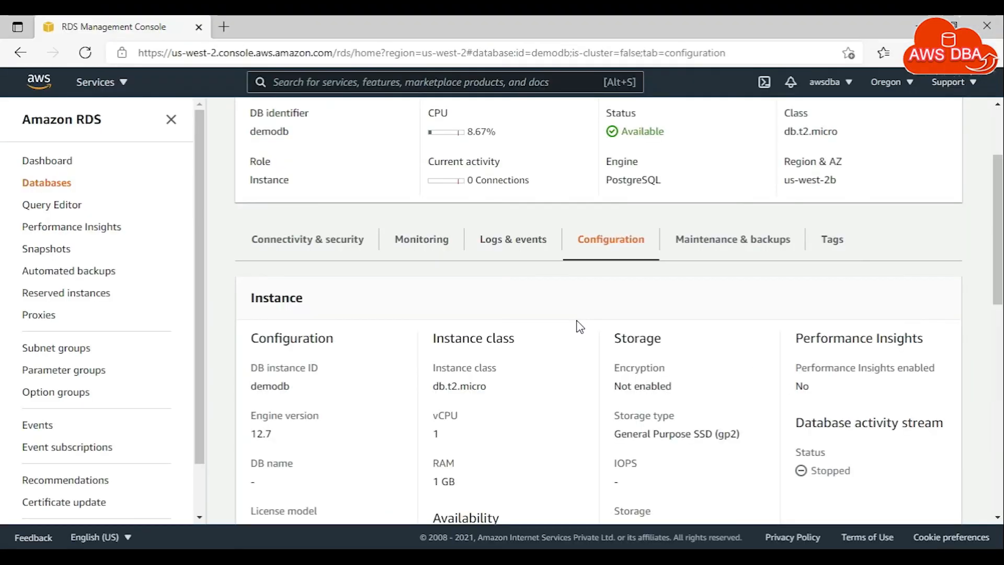
{"action": "mouse_move", "coordinate": [653, 262]}
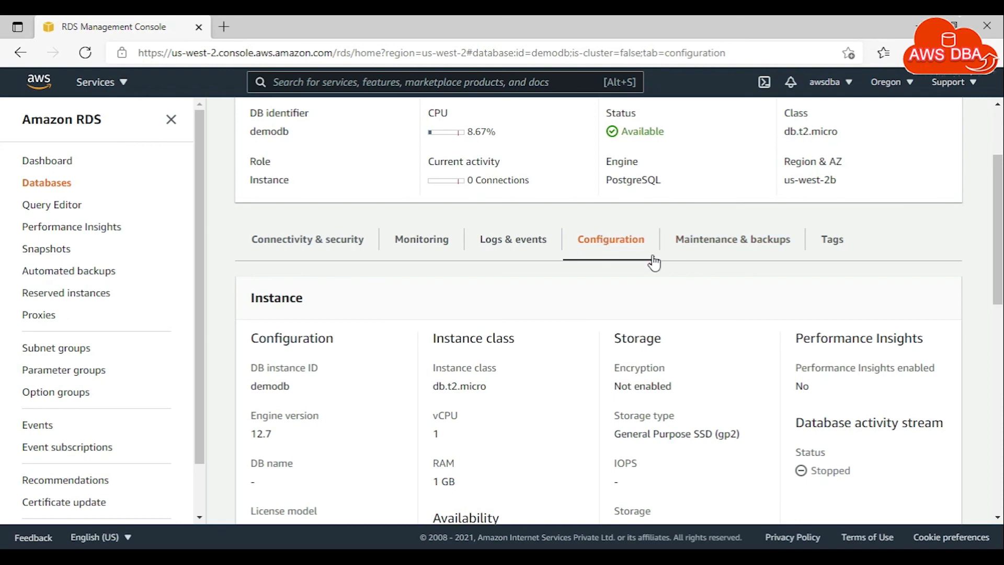
Scroll through demodb's Configuration section to Recommendations and back.
{"action": "scroll", "scroll_direction": "down", "scroll_amount": 3}
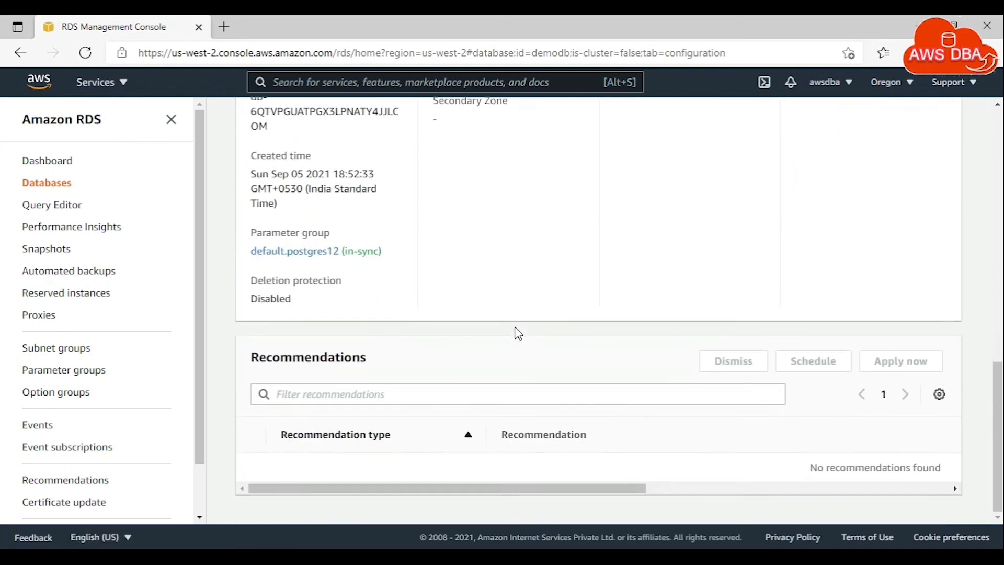
{"action": "scroll", "scroll_direction": "up", "scroll_amount": 3}
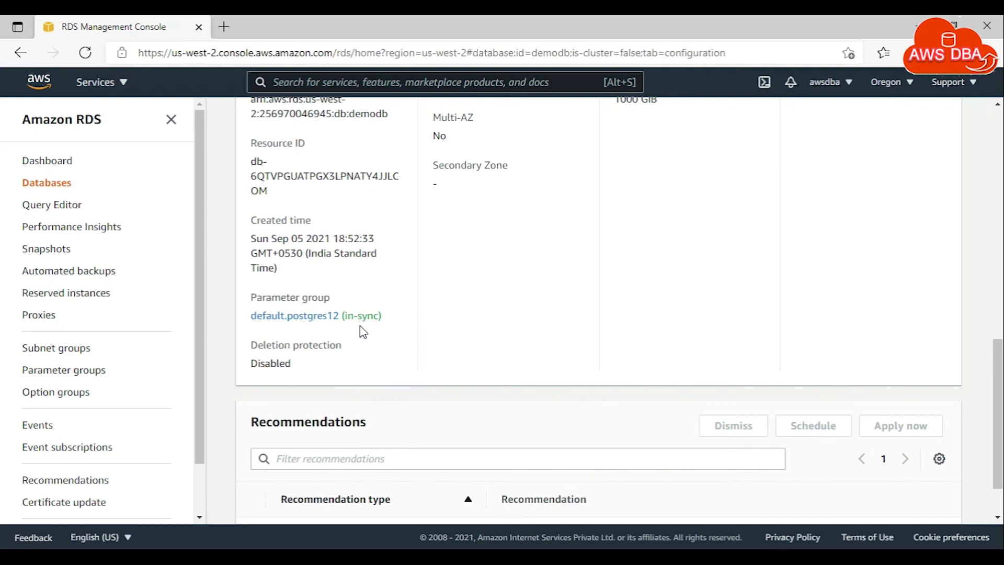